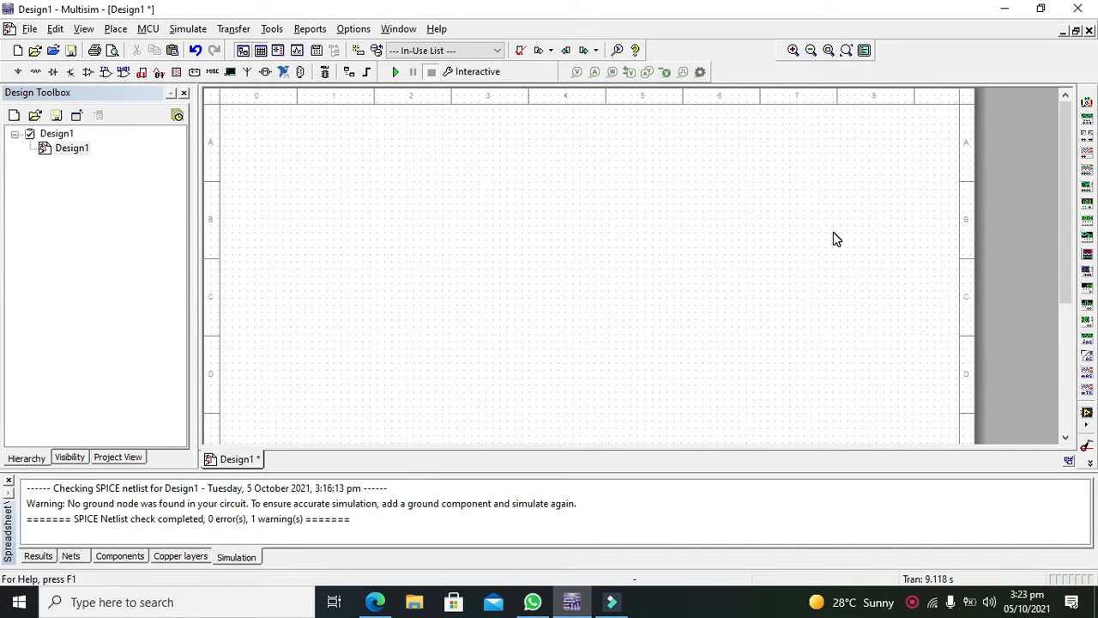
Place a 1B4B42 full-wave bridge rectifier D1 from the FWB diode family onto the sheet.
left_click(833, 231)
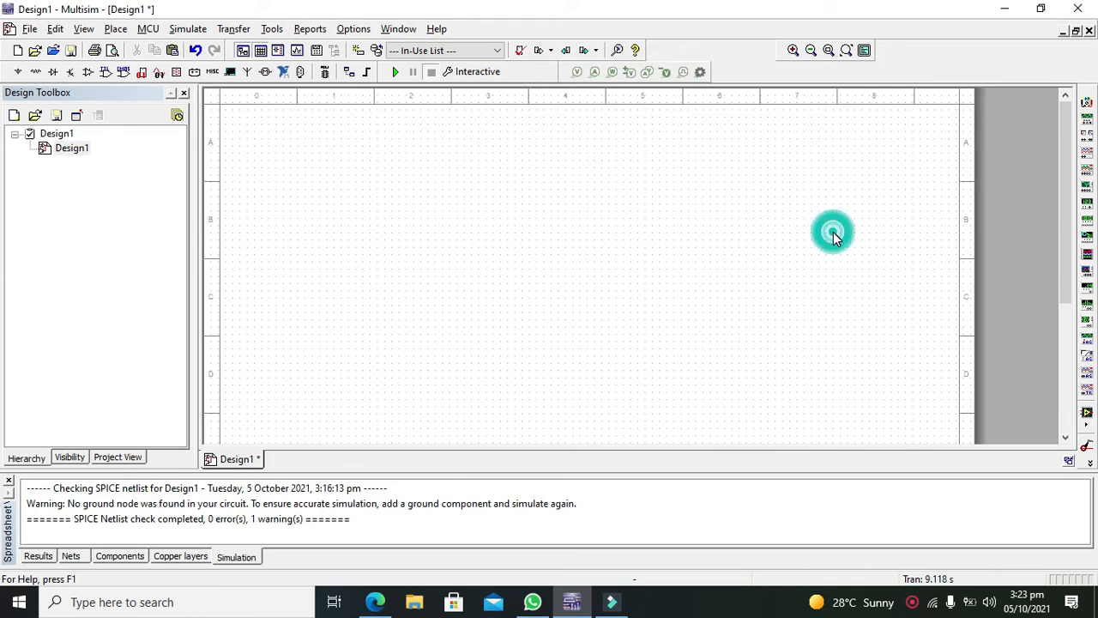
left_click(832, 232)
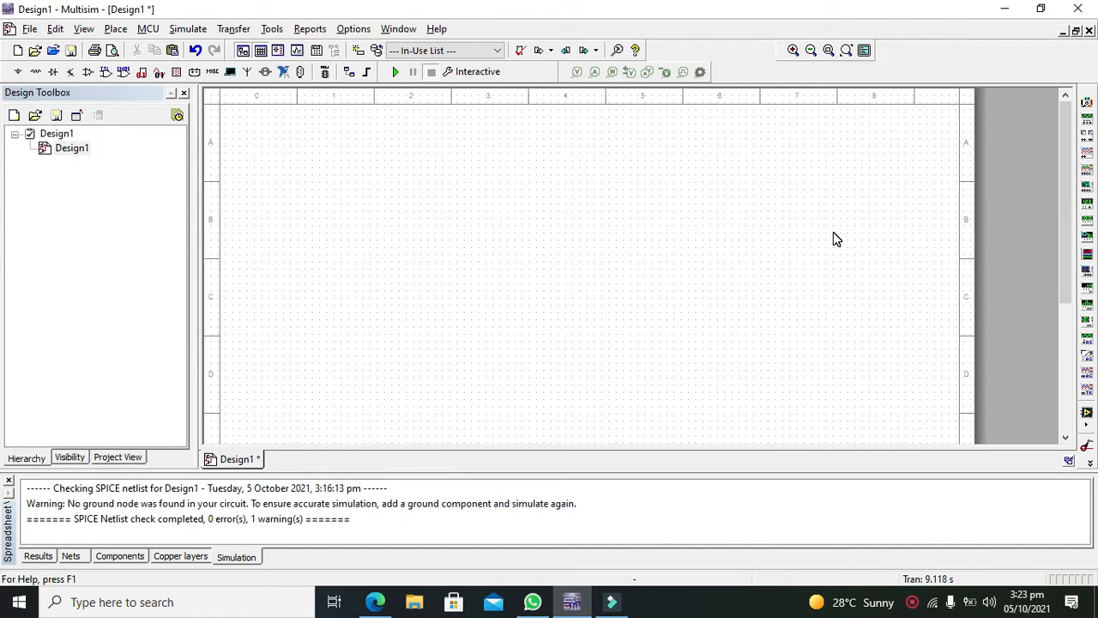
mouse_move(646, 269)
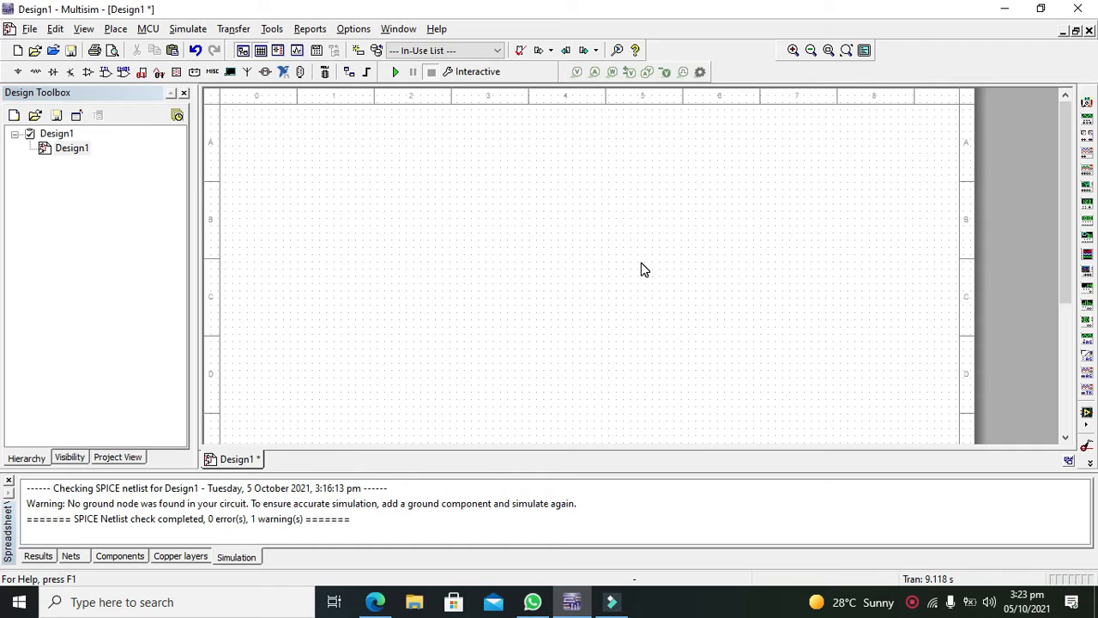
mouse_move(611, 272)
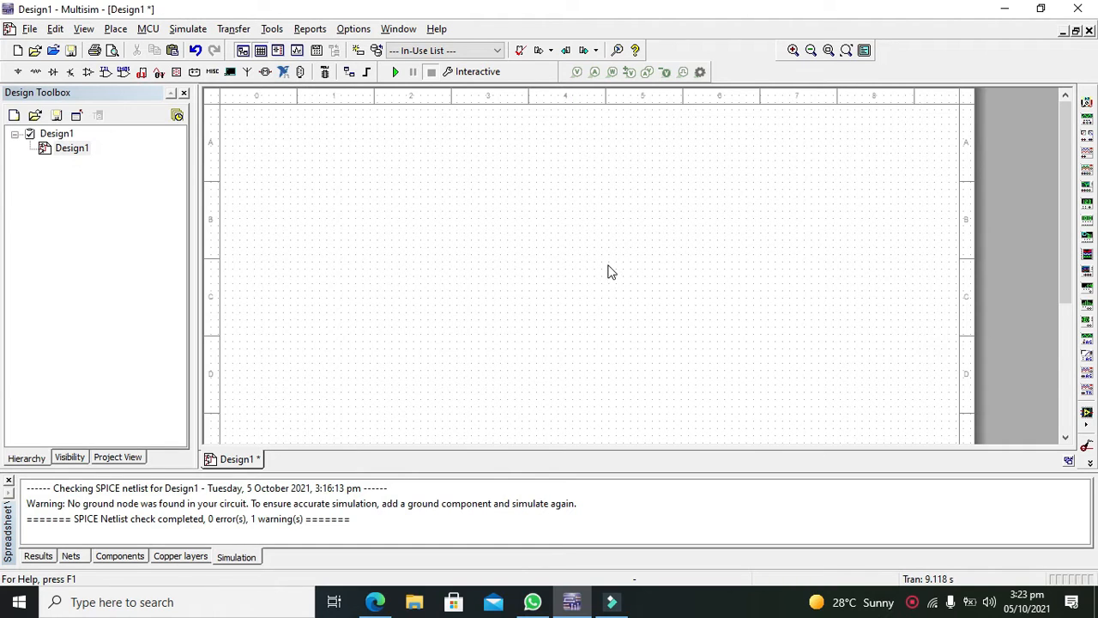
mouse_move(592, 240)
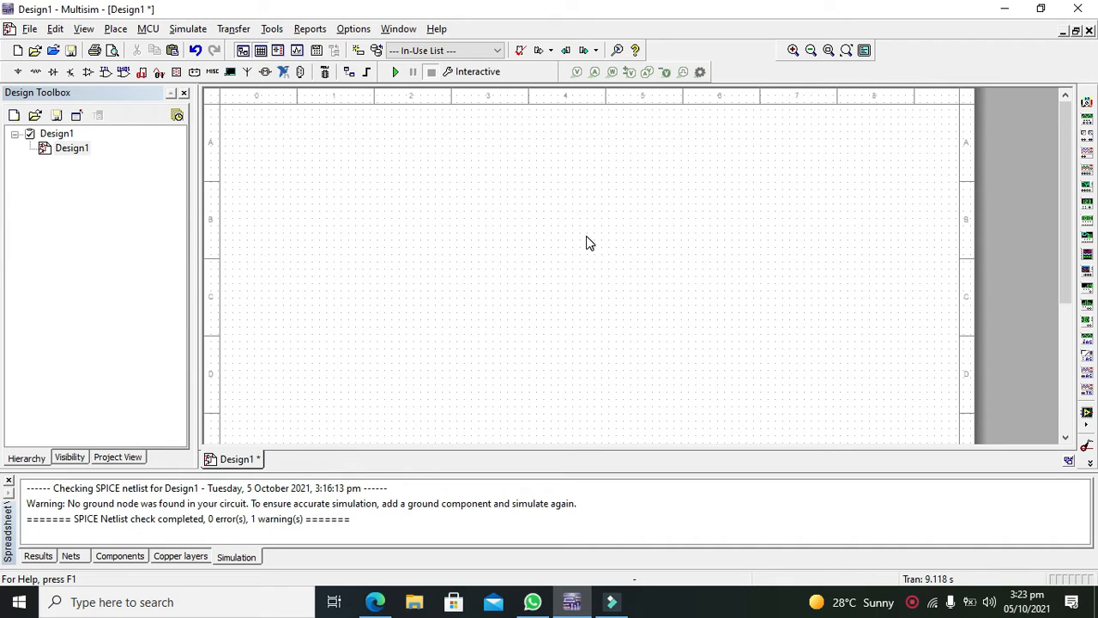
mouse_move(582, 267)
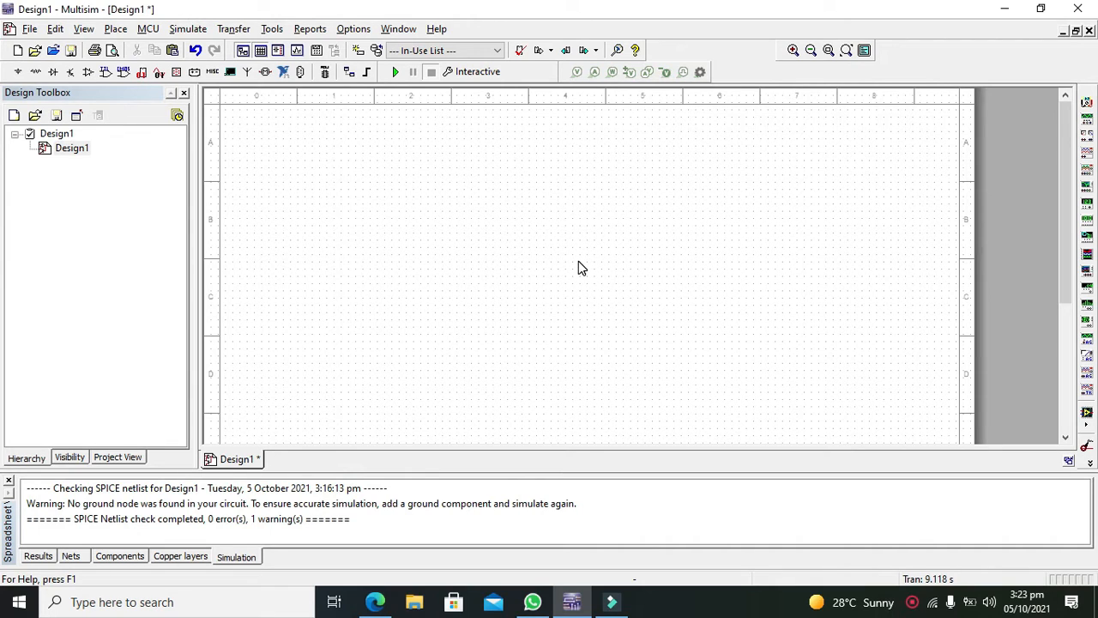
mouse_move(576, 271)
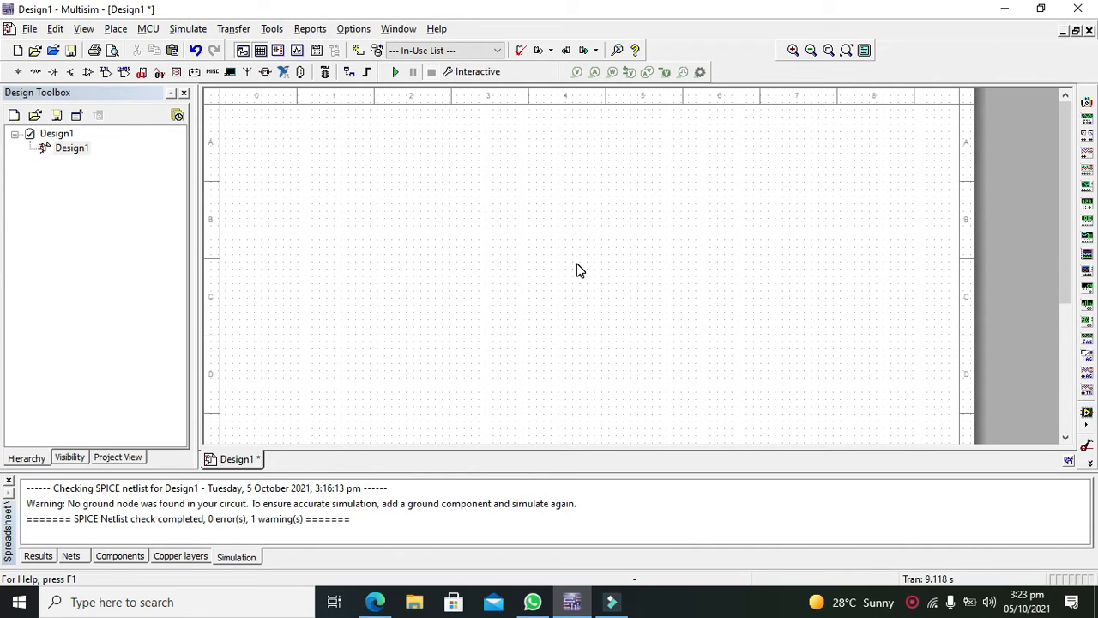
left_click(17, 73)
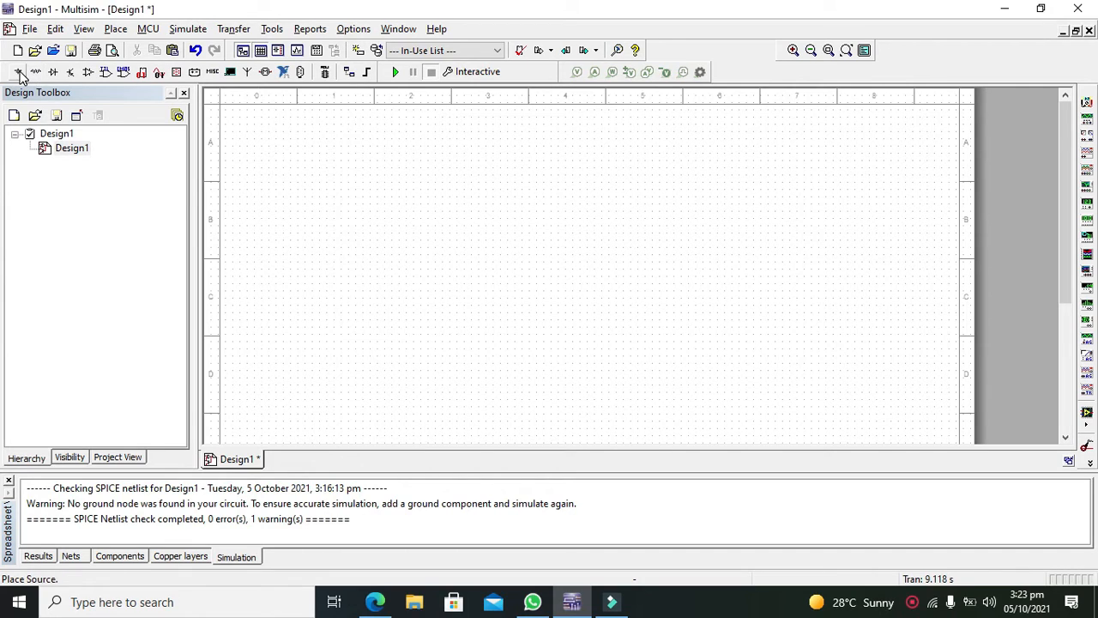
mouse_move(19, 72)
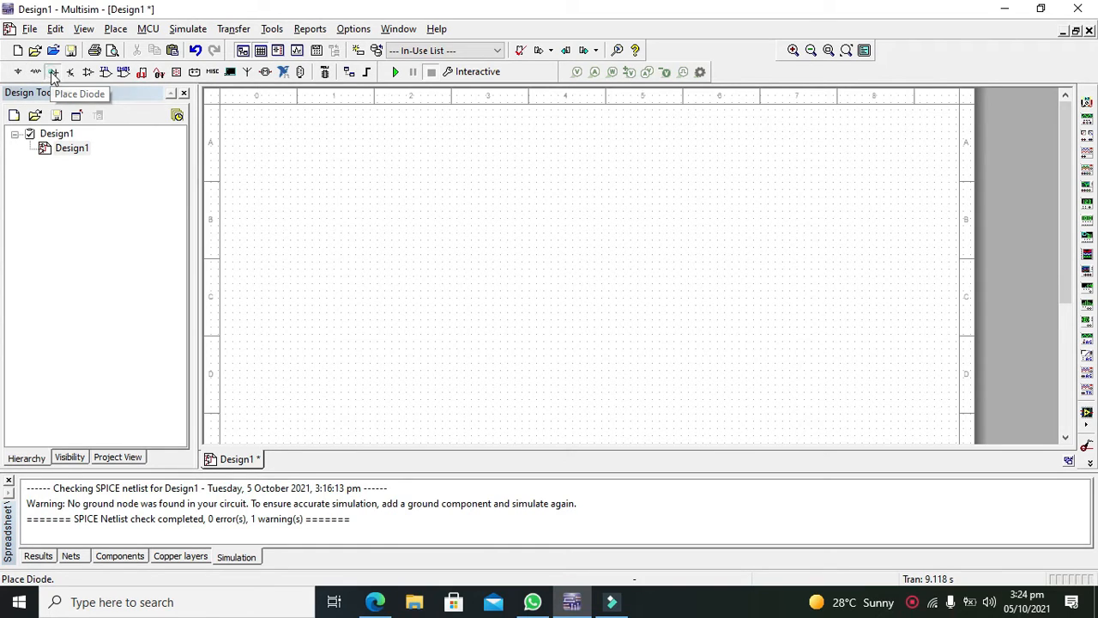
left_click(53, 72)
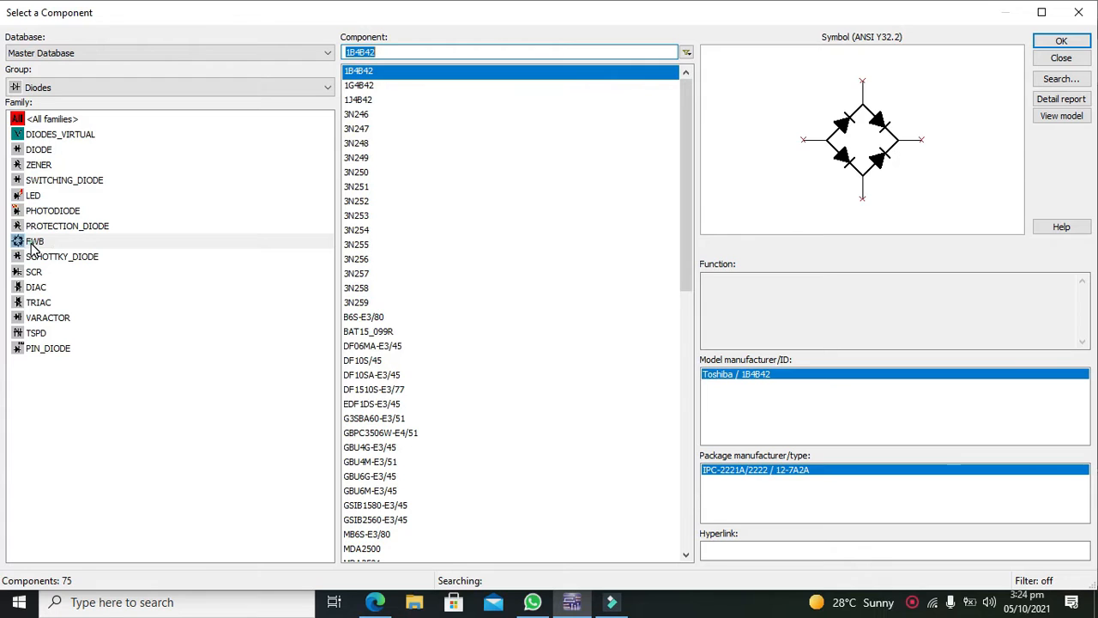
left_click(35, 240)
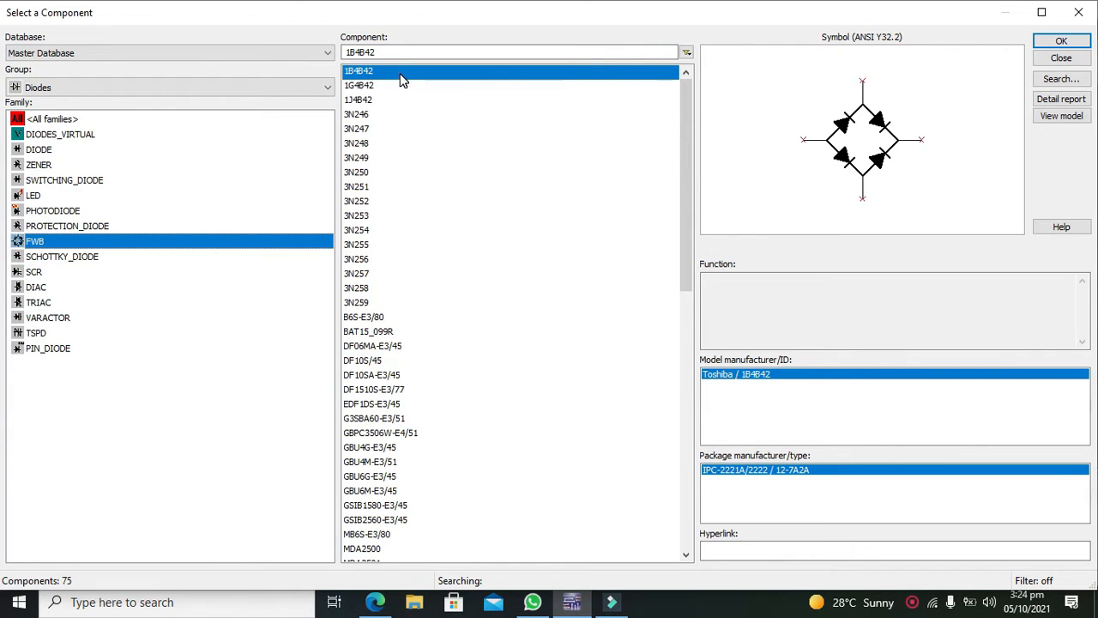
mouse_move(994, 82)
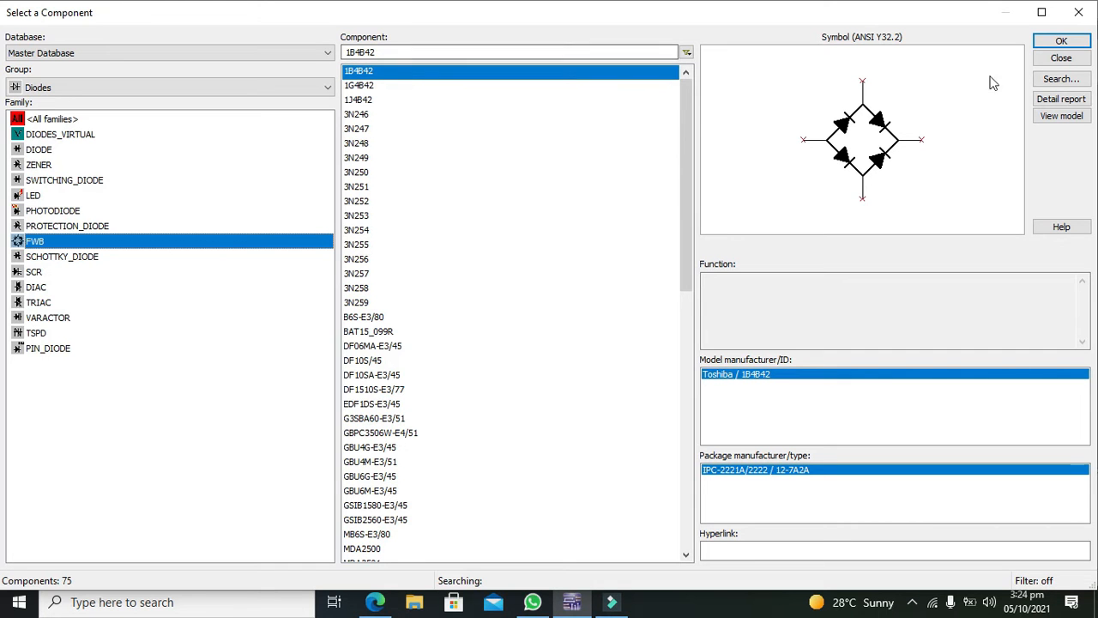
left_click(1060, 41)
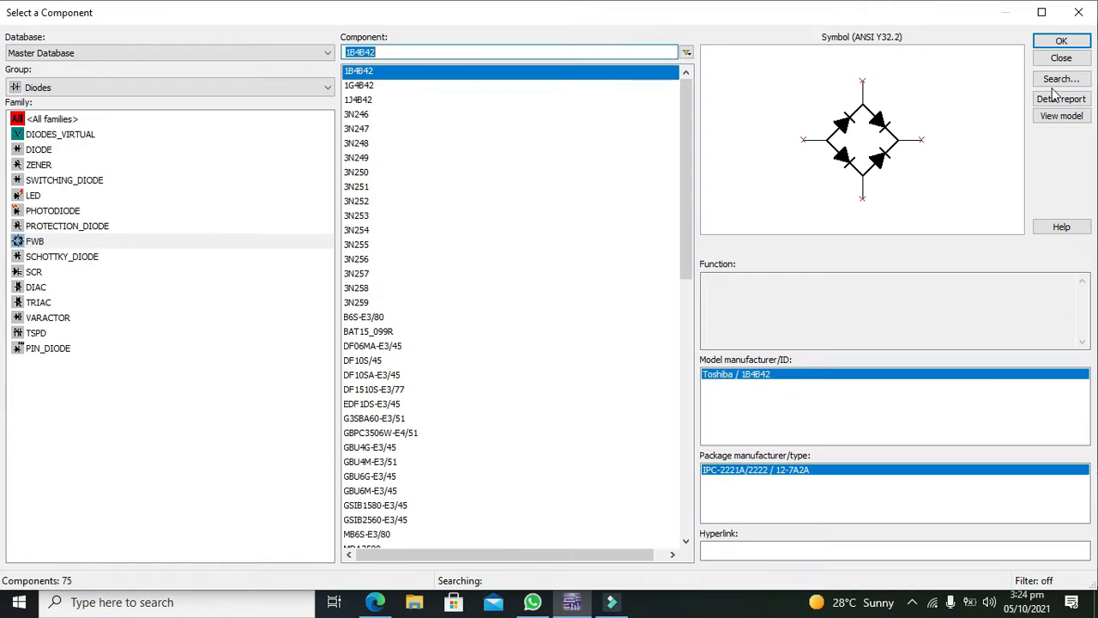
left_click(1061, 41)
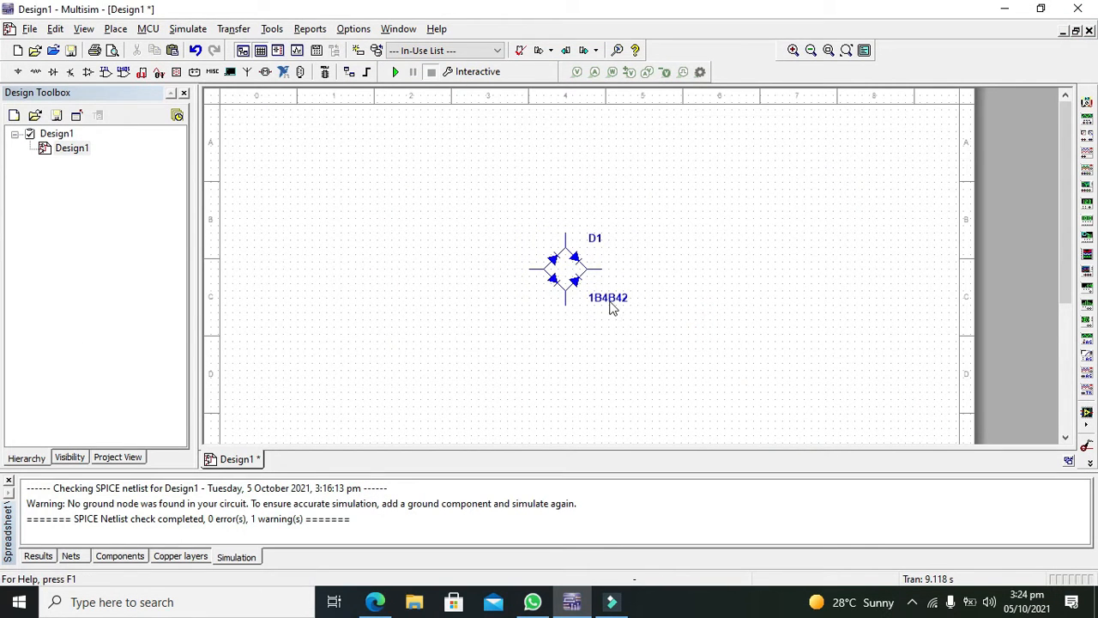
double_click(564, 268)
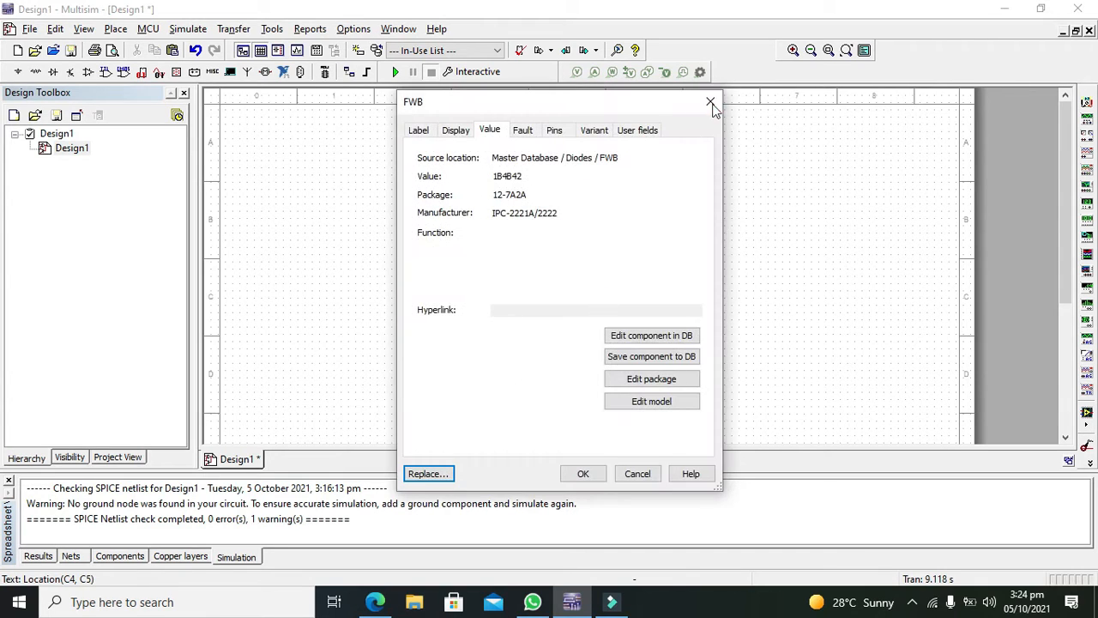
left_click(711, 103)
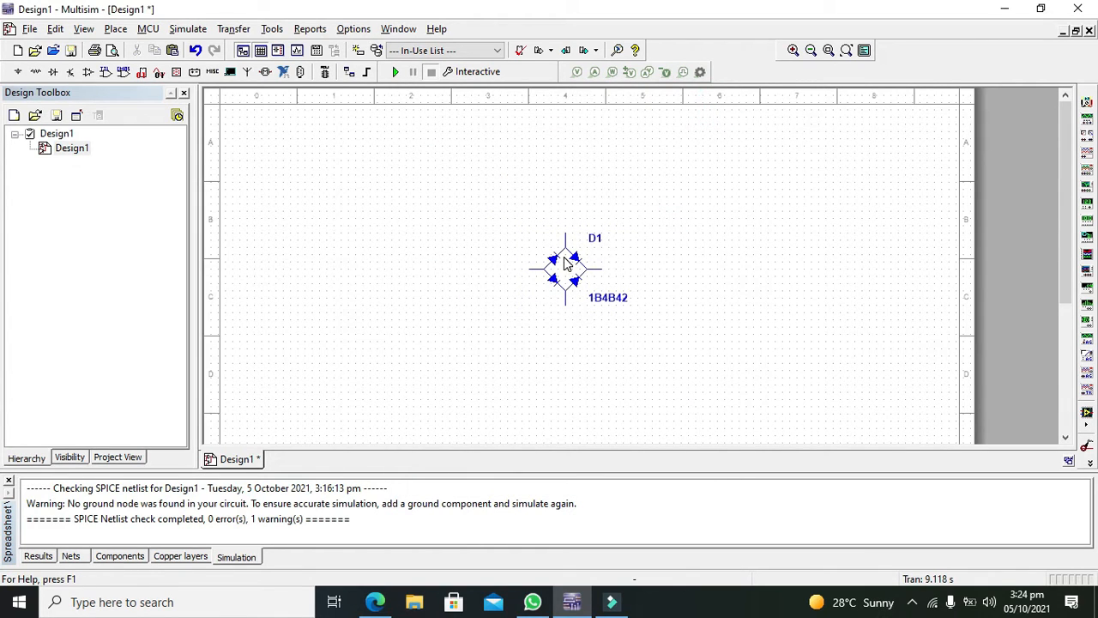
mouse_move(575, 261)
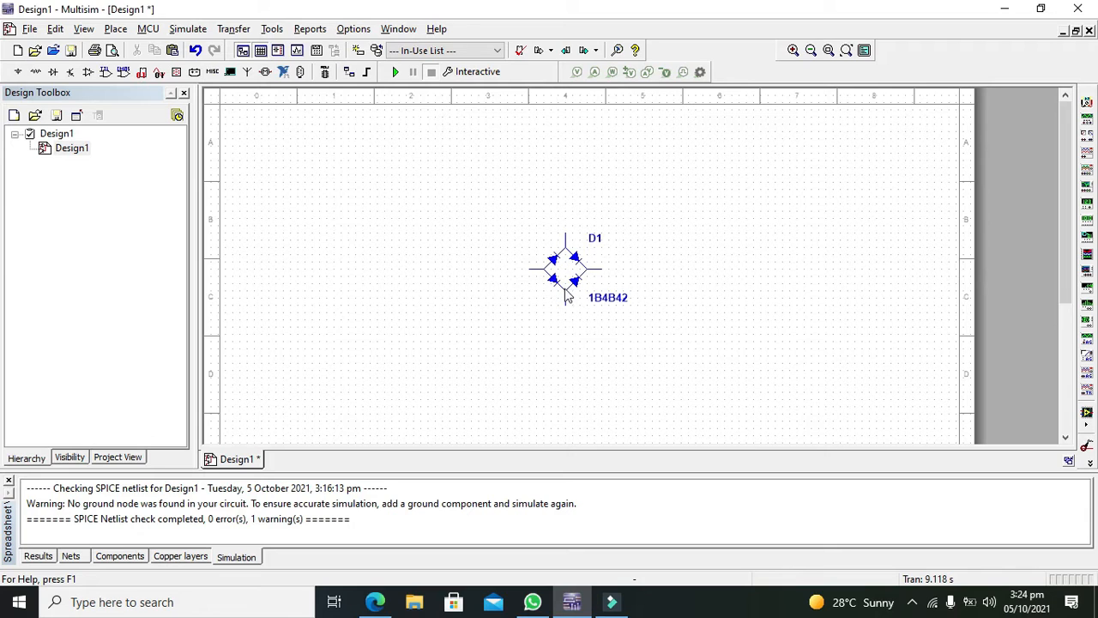
mouse_move(580, 266)
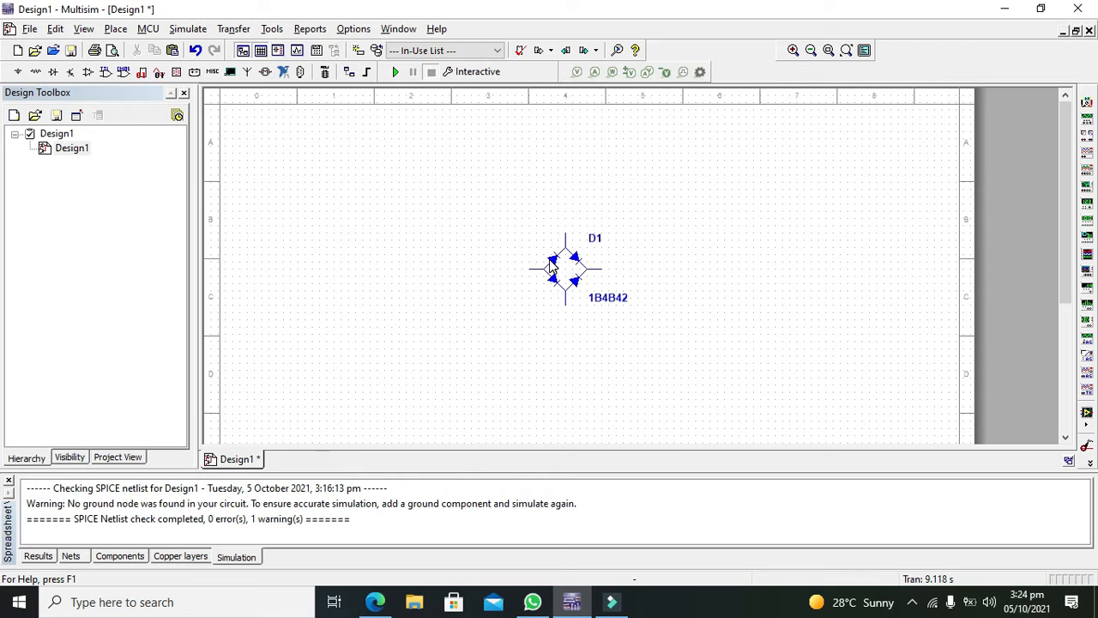
mouse_move(558, 288)
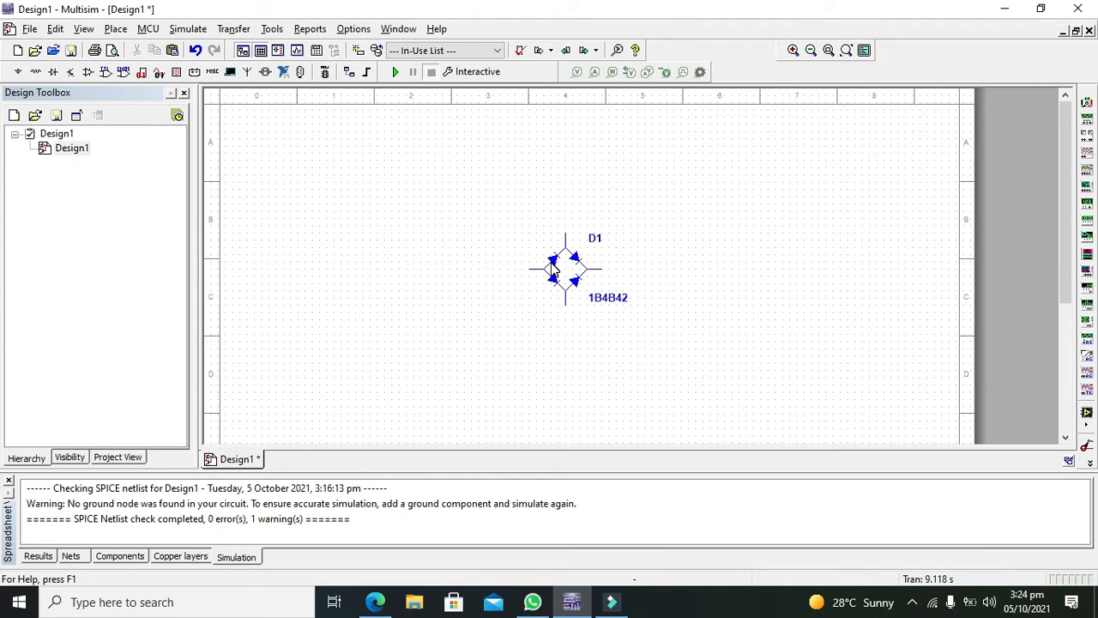
mouse_move(552, 283)
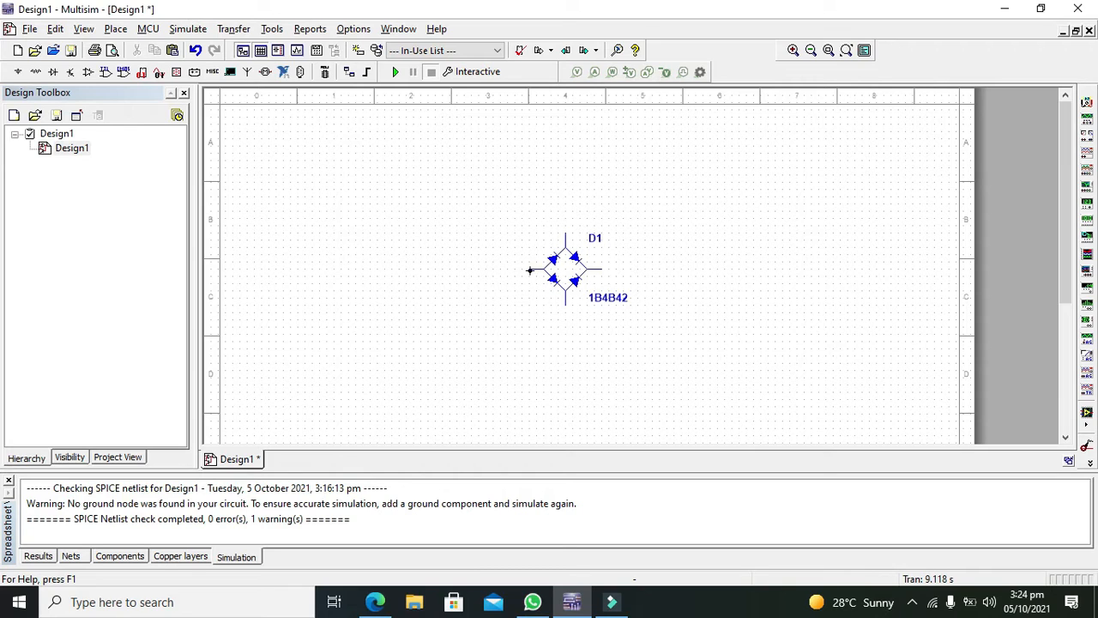
mouse_move(101, 103)
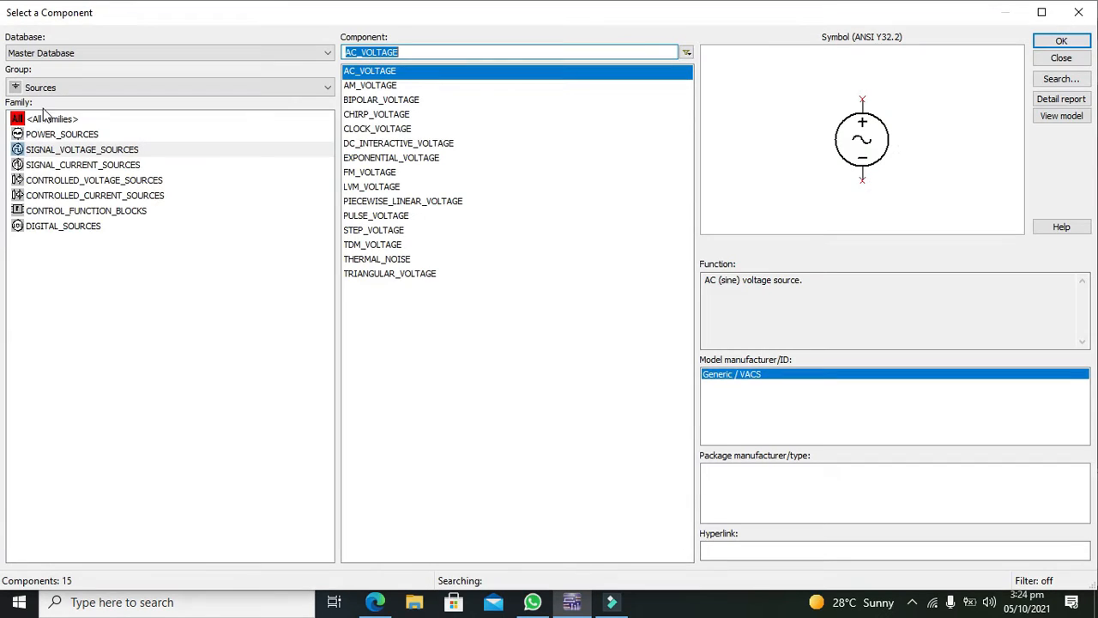
Place an AC_VOLTAGE source V1 (1Vpk, 1kHz) left of bridge rectifier D1.
left_click(410, 71)
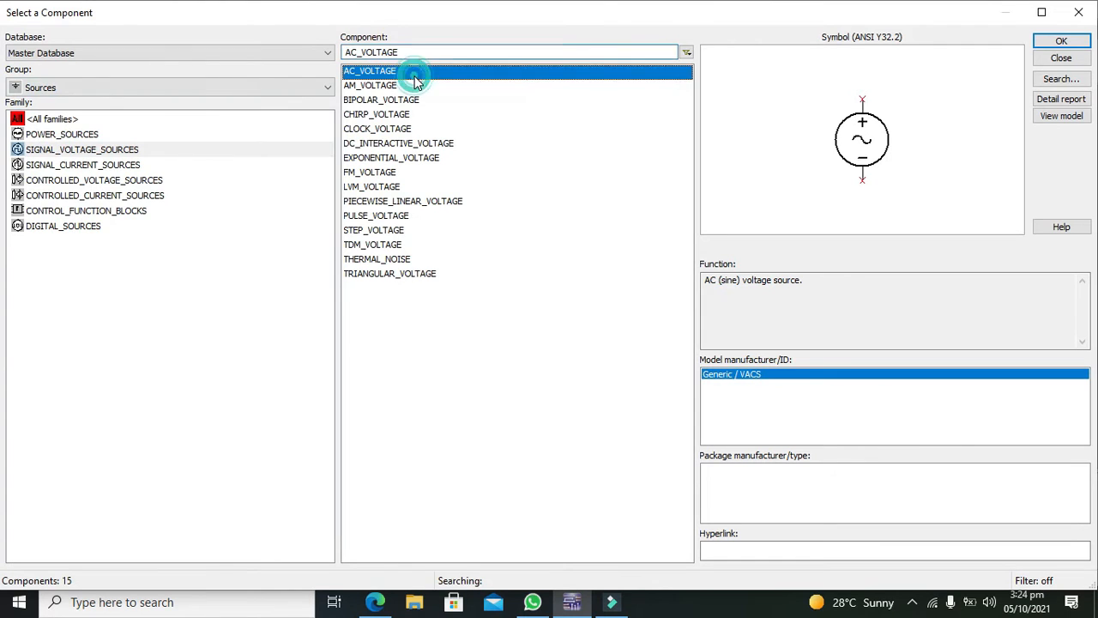
left_click(1060, 41)
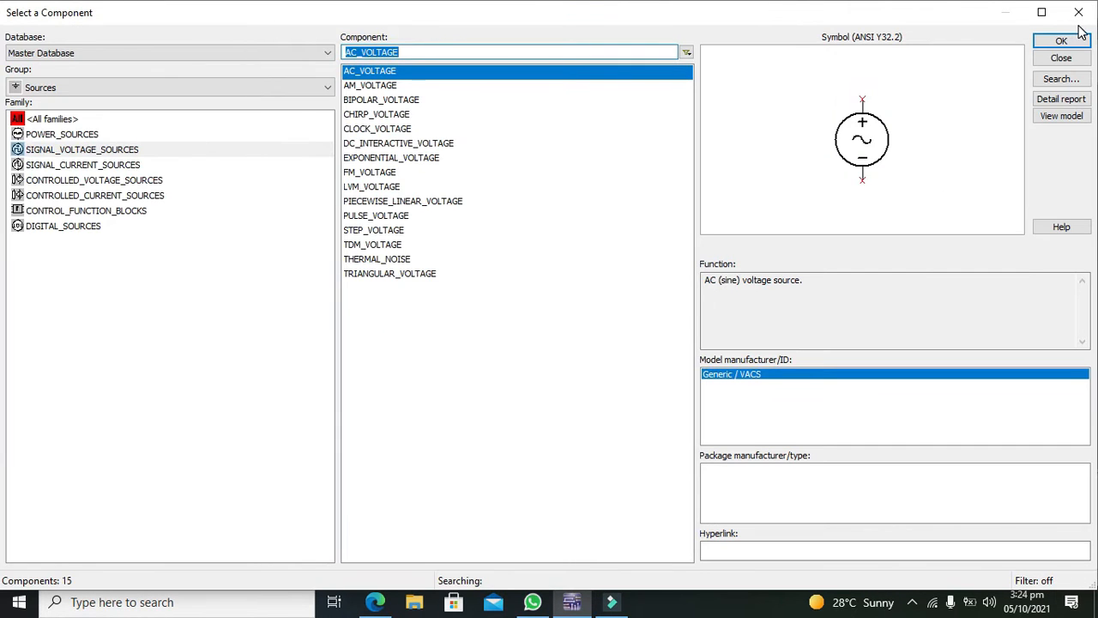
left_click(1061, 58)
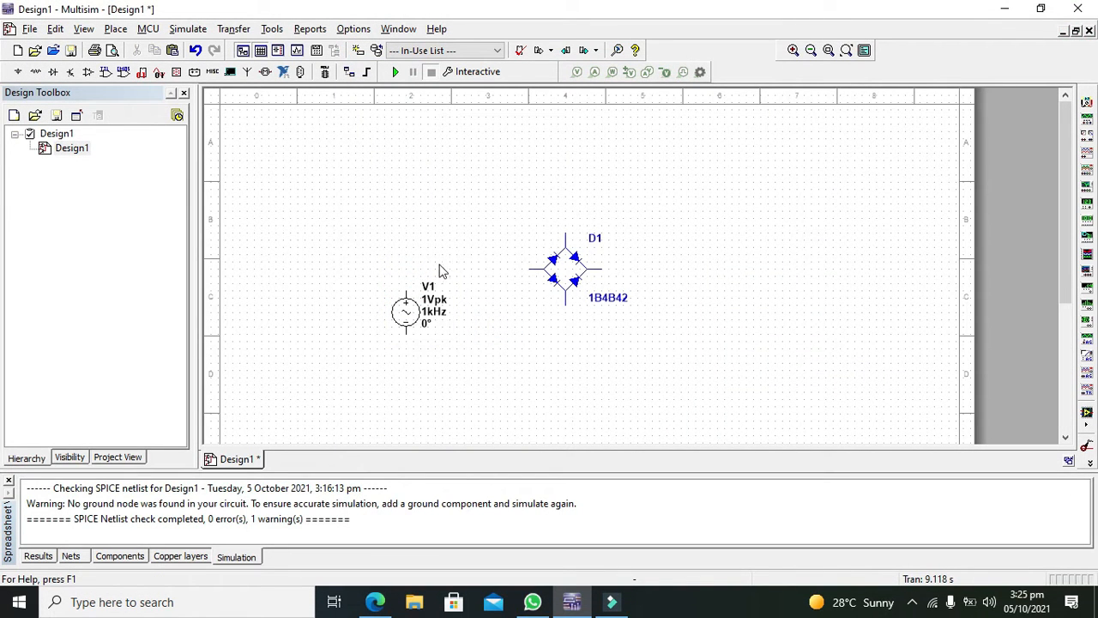
mouse_move(433, 323)
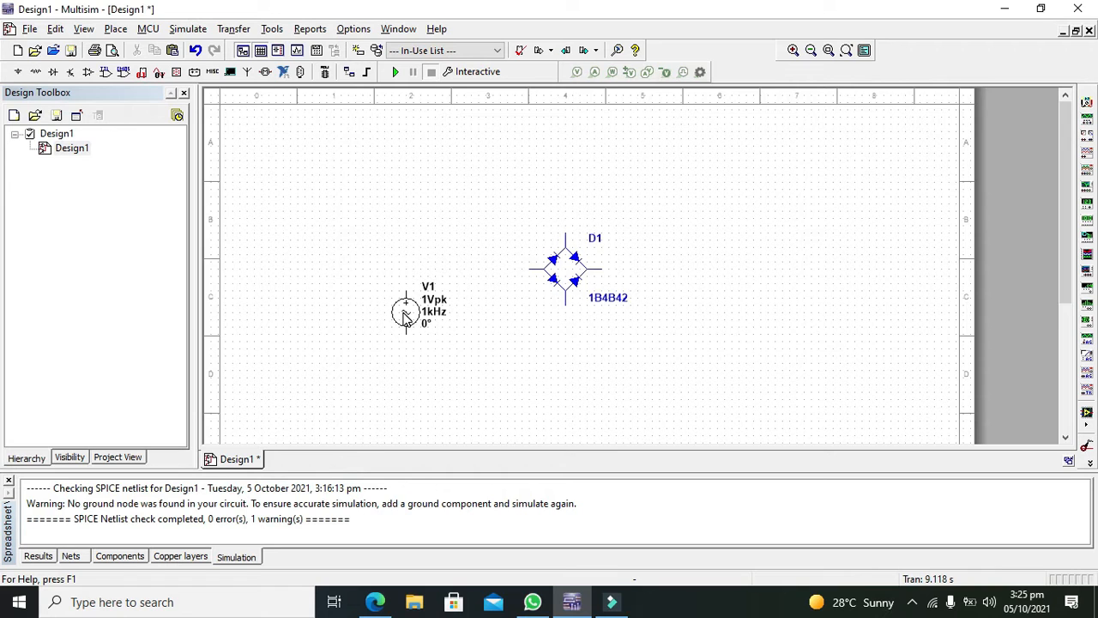
Set source V1 to 10 V peak amplitude and 10 Hz frequency in its Value settings.
double_click(405, 312)
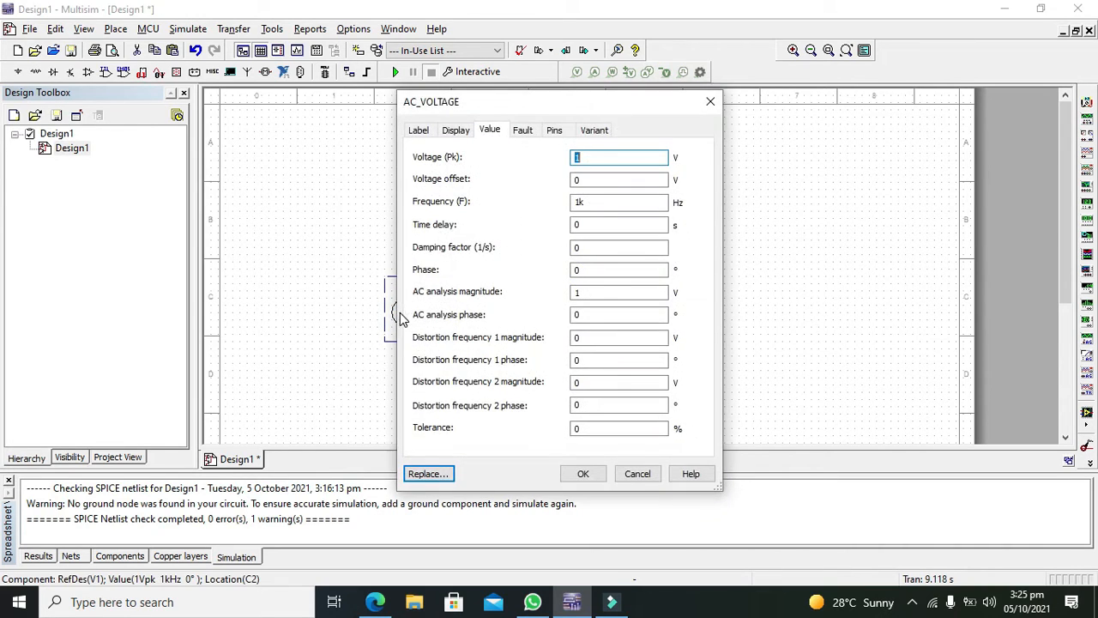
type("5")
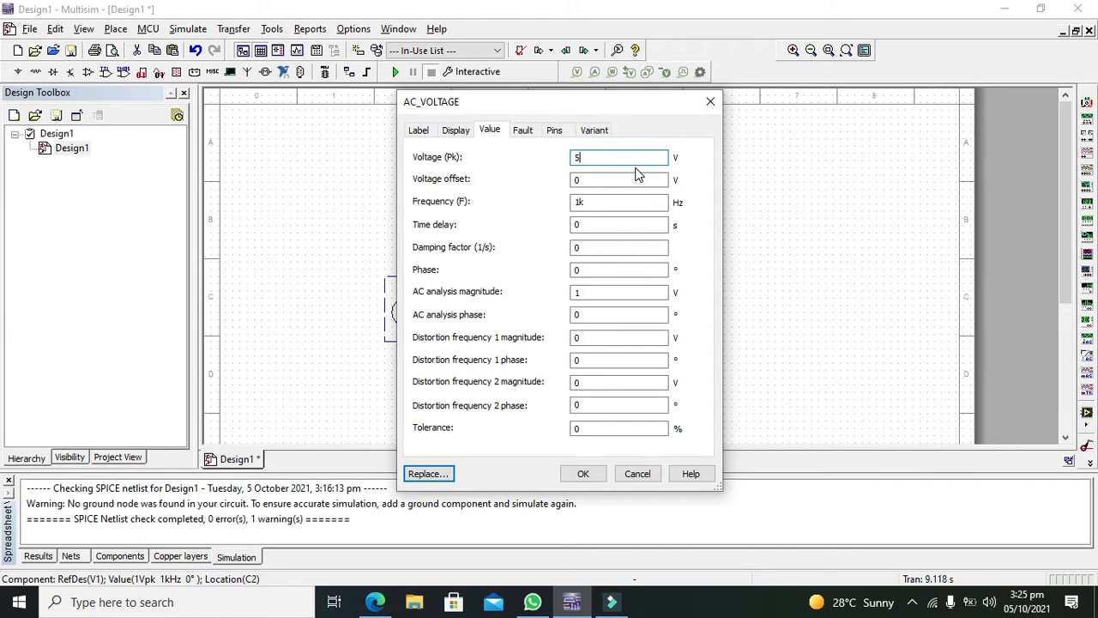
type("10")
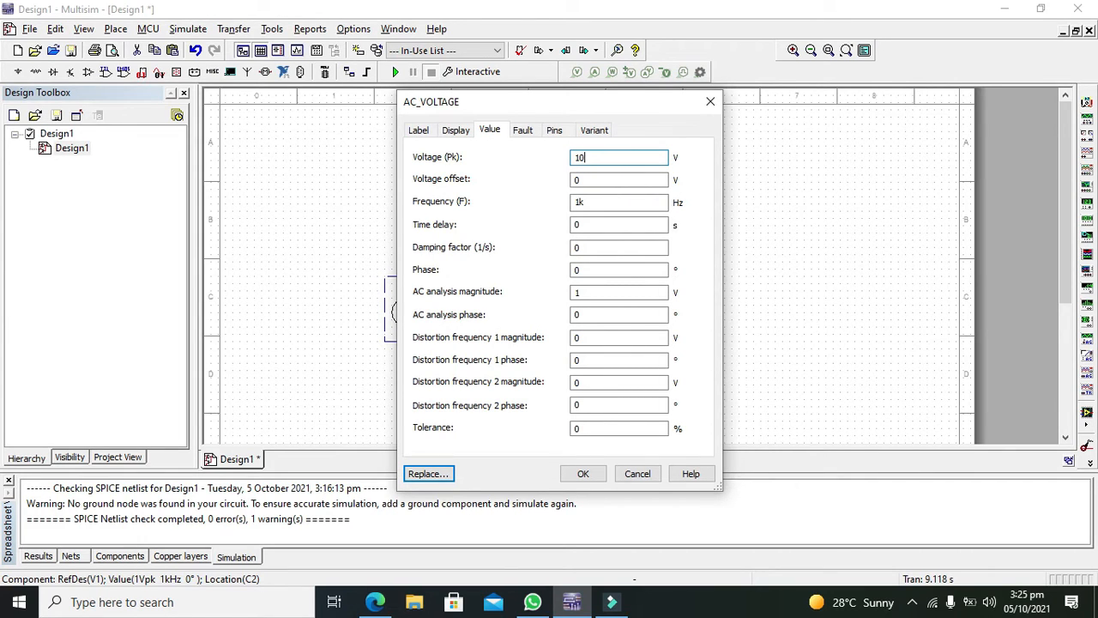
left_click(618, 203)
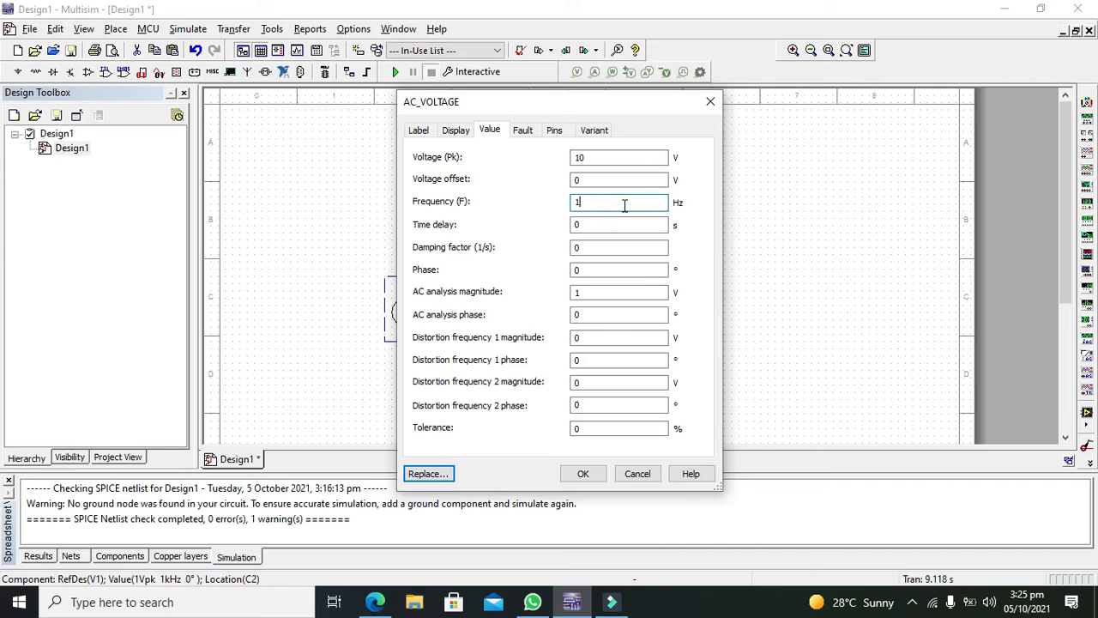
type("0")
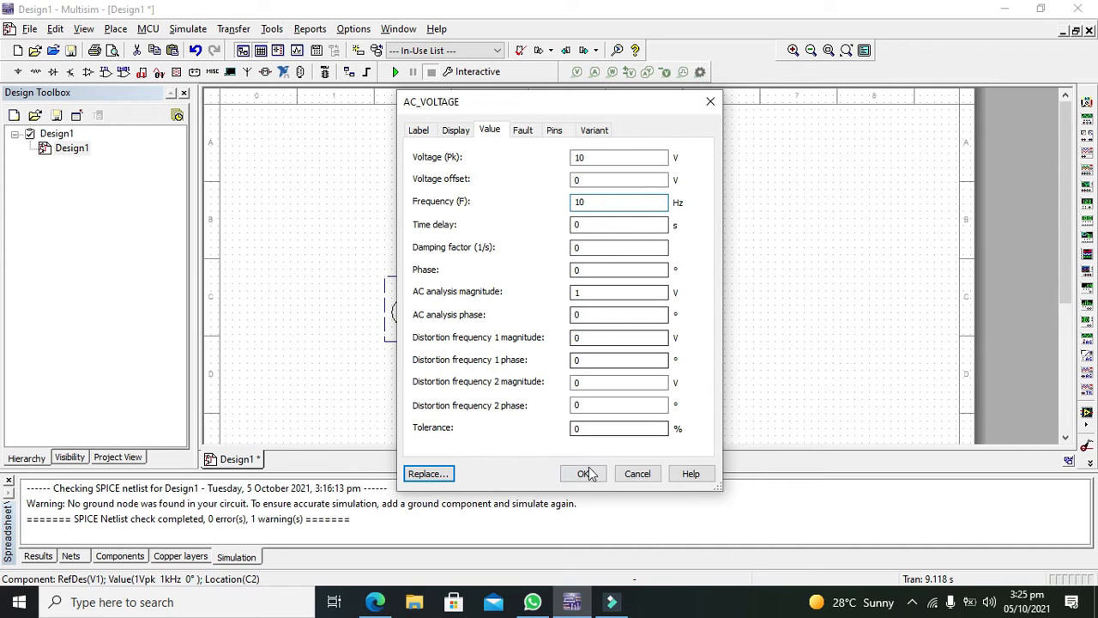
left_click(584, 474)
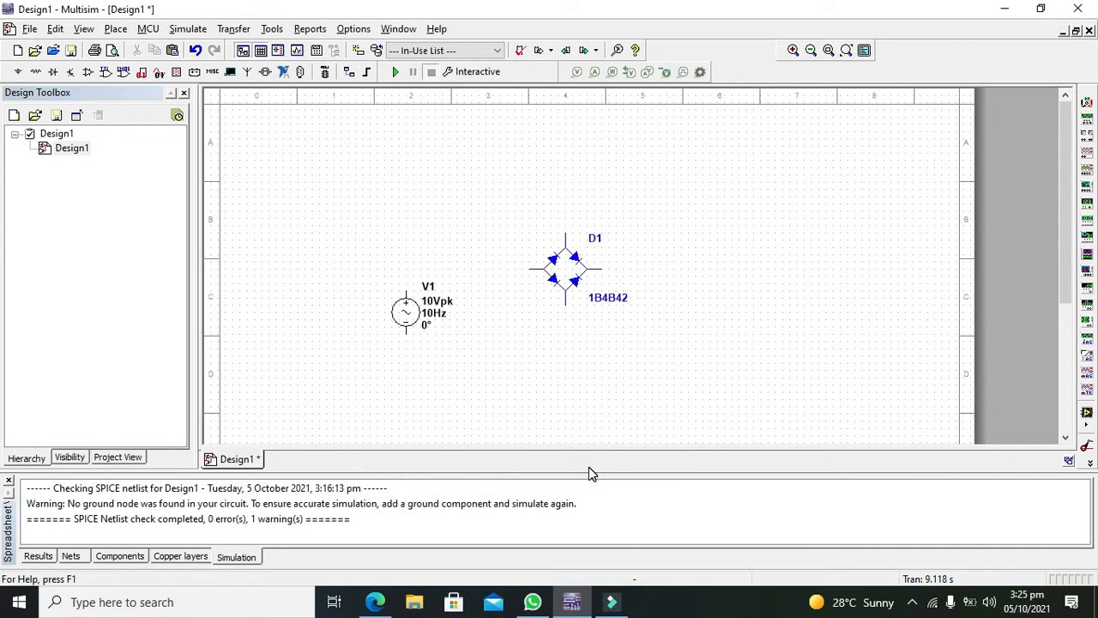
mouse_move(532, 299)
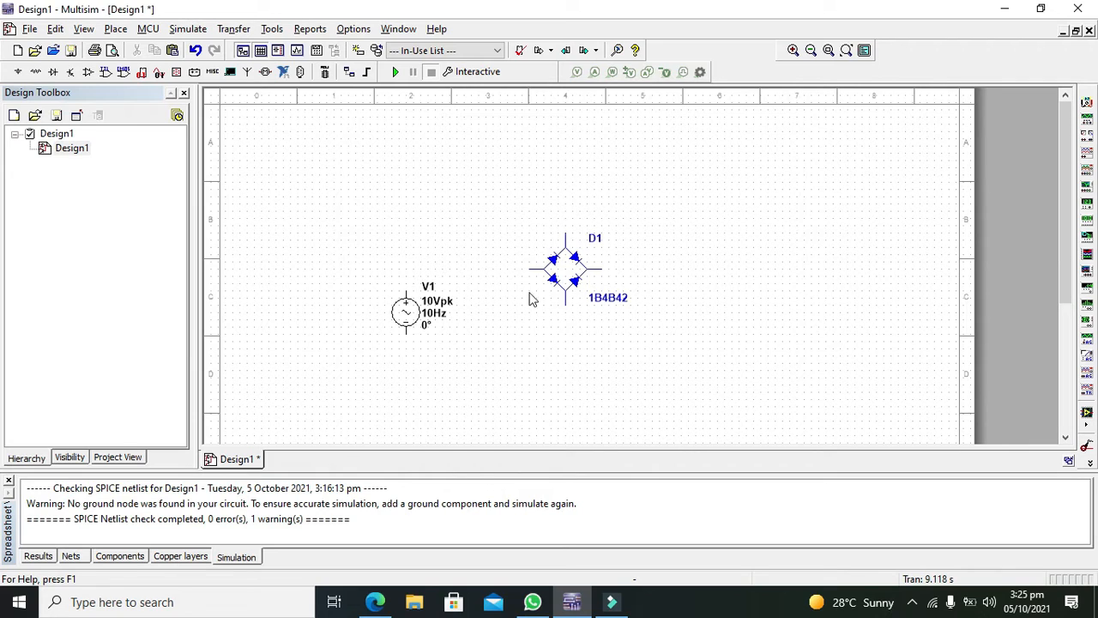
Wire V1's top and bottom pins to the top and bottom terminals of bridge D1.
left_click(562, 230)
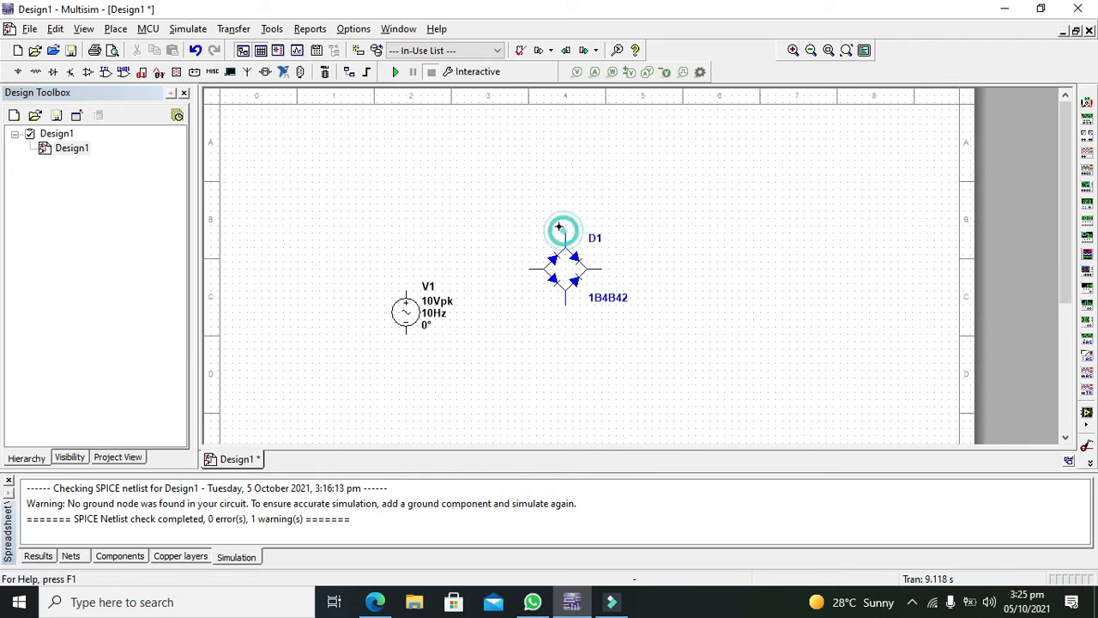
left_click_drag(405, 295, 563, 226)
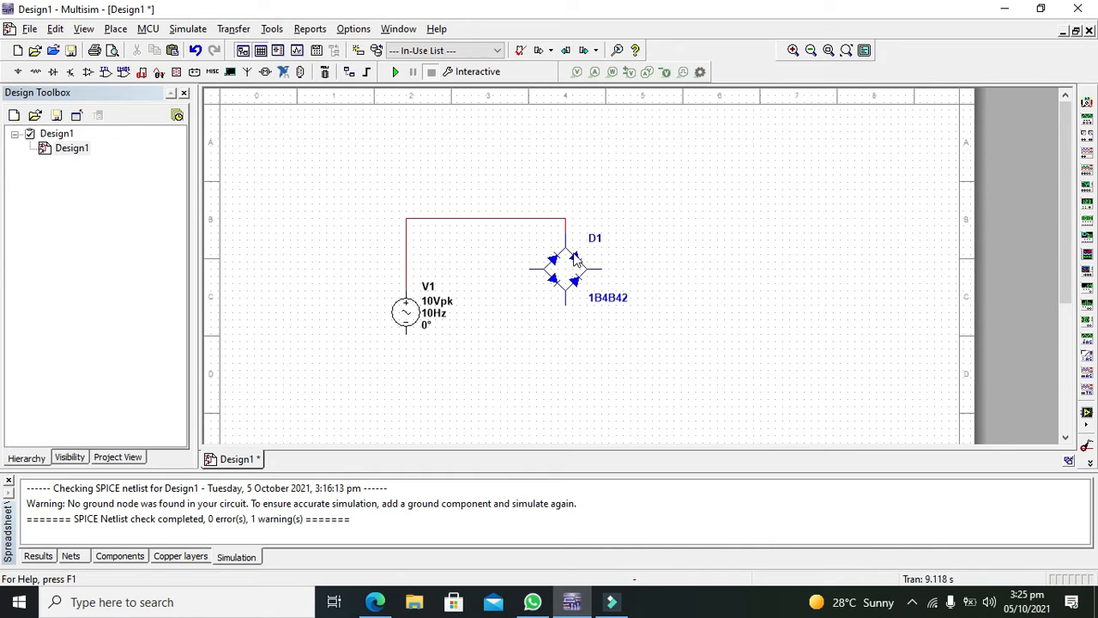
mouse_move(570, 261)
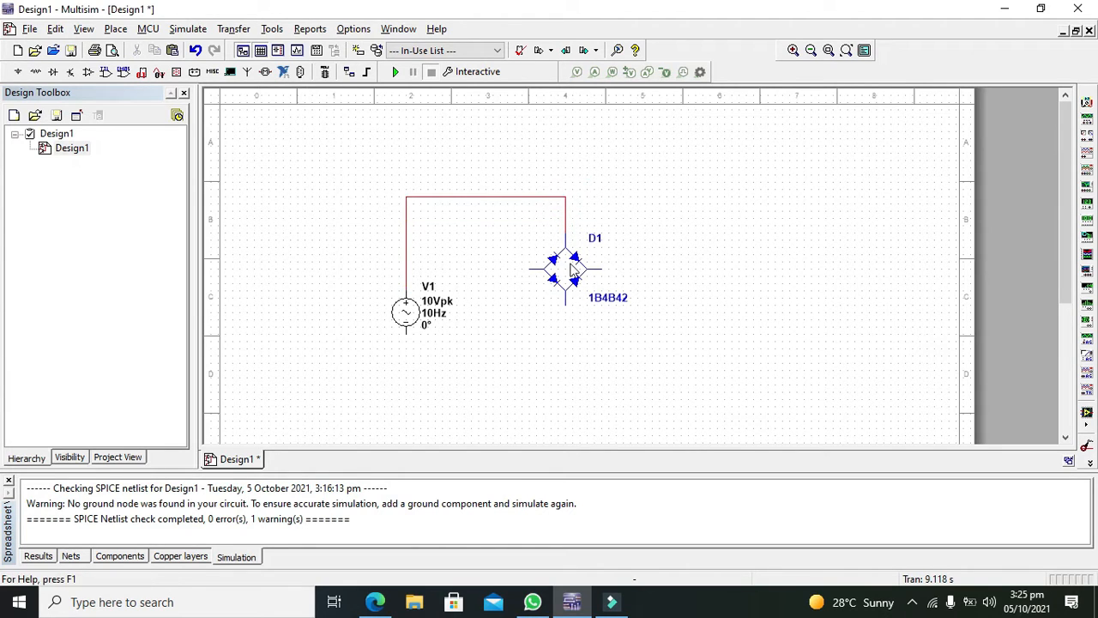
left_click_drag(564, 291, 564, 369)
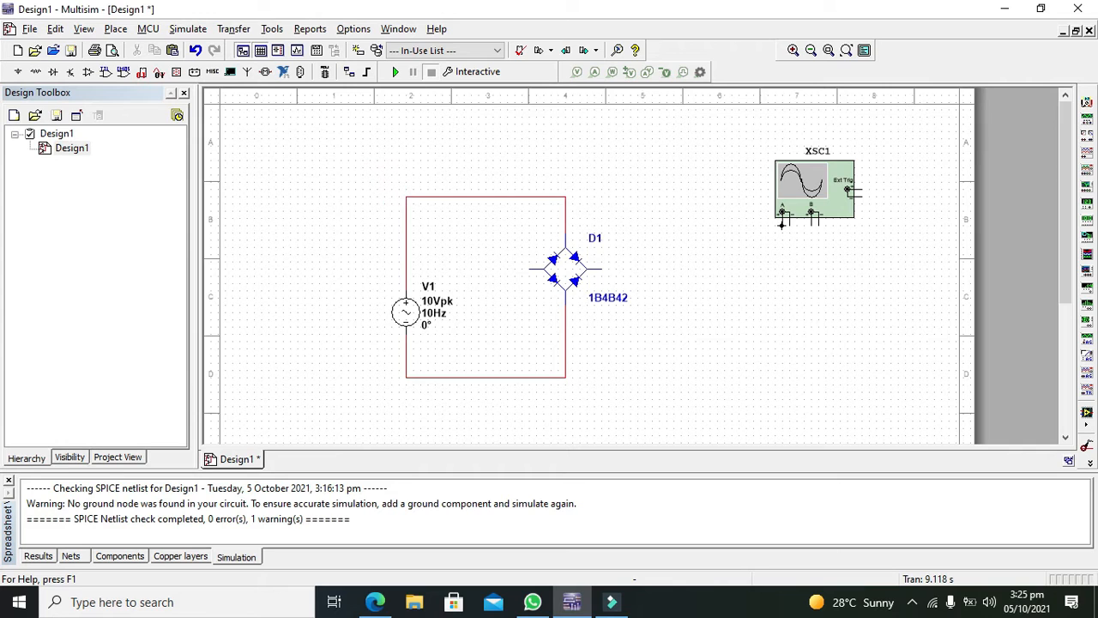
Wire D1's right output terminal to oscilloscope XSC1's channel A input.
left_click_drag(601, 266, 781, 212)
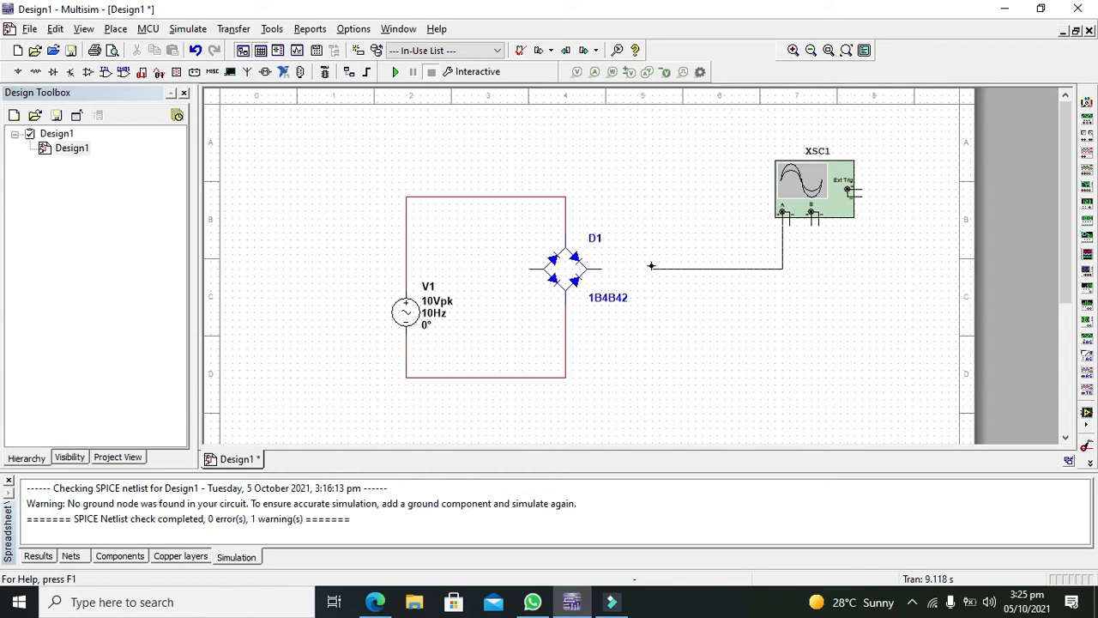
left_click(604, 269)
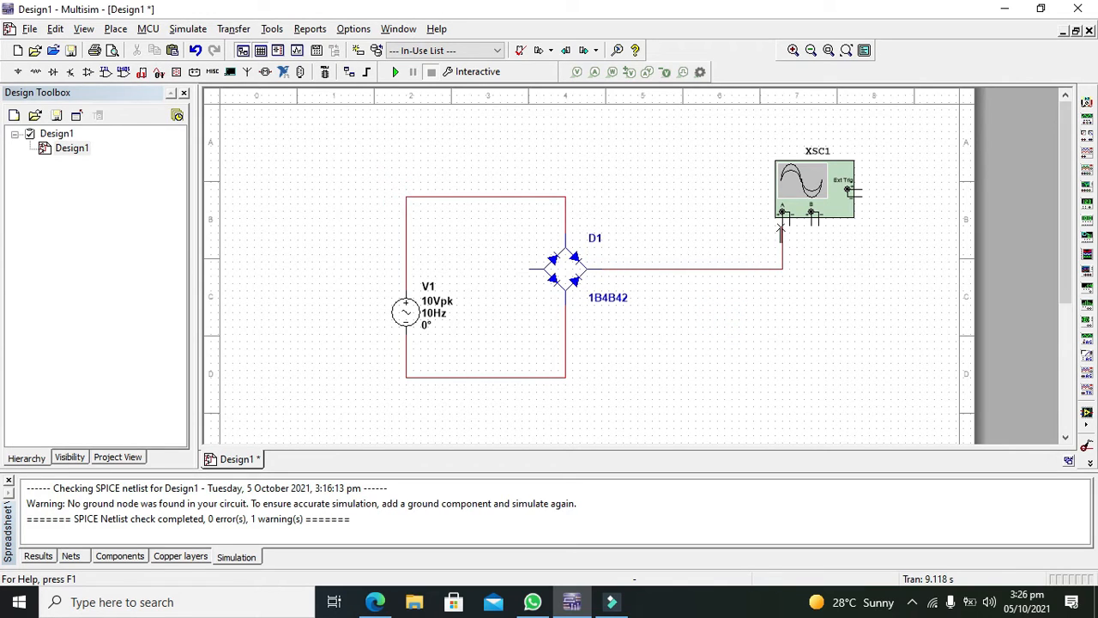
mouse_move(792, 216)
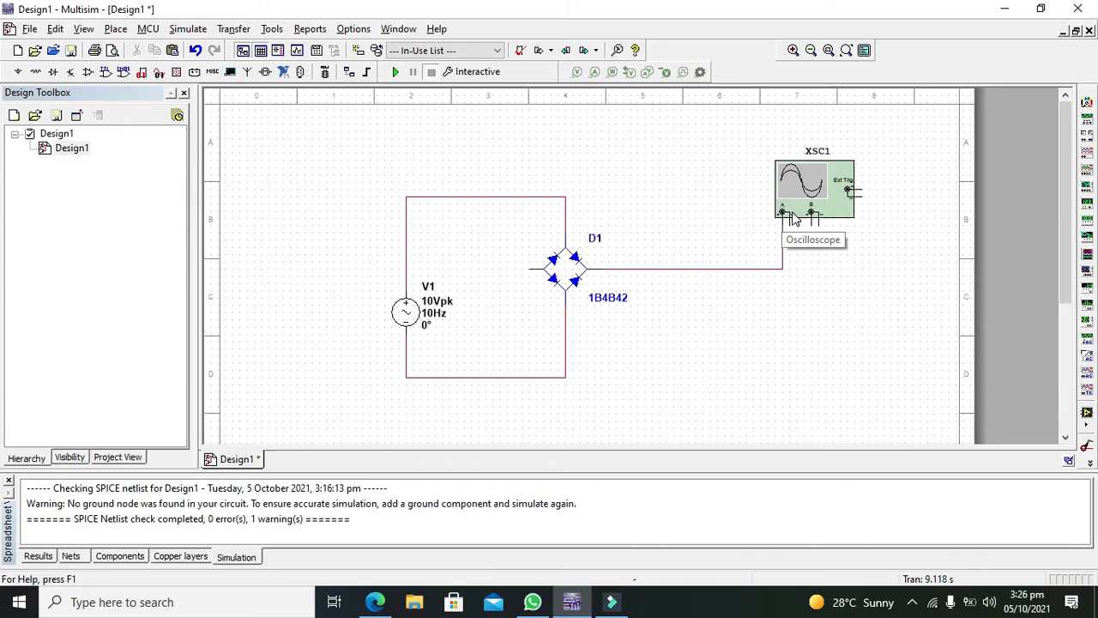
mouse_move(601, 264)
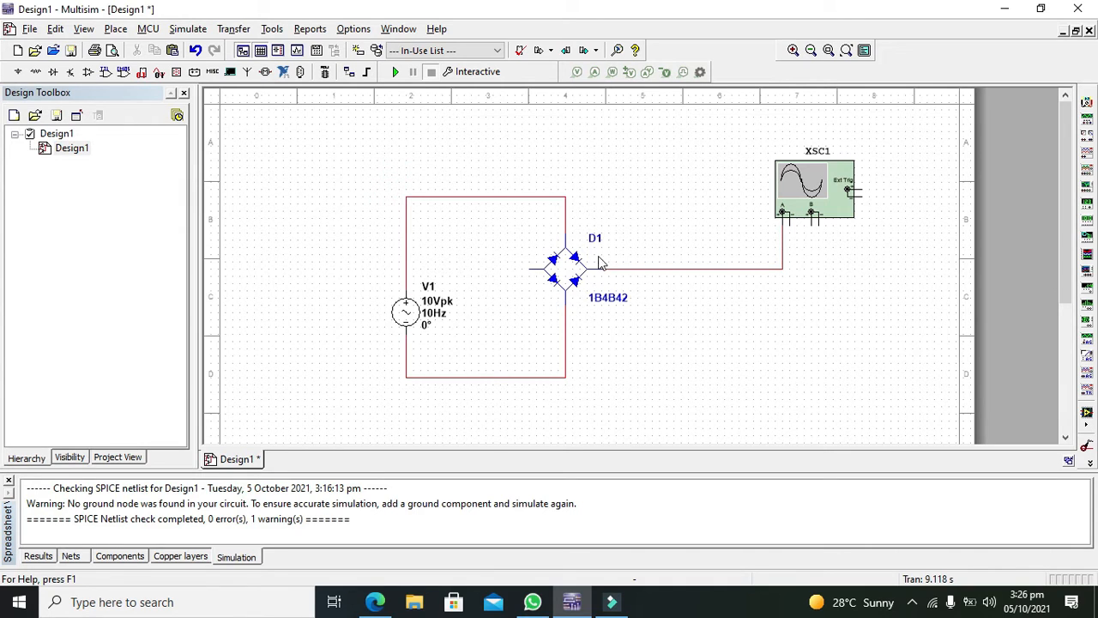
mouse_move(844, 251)
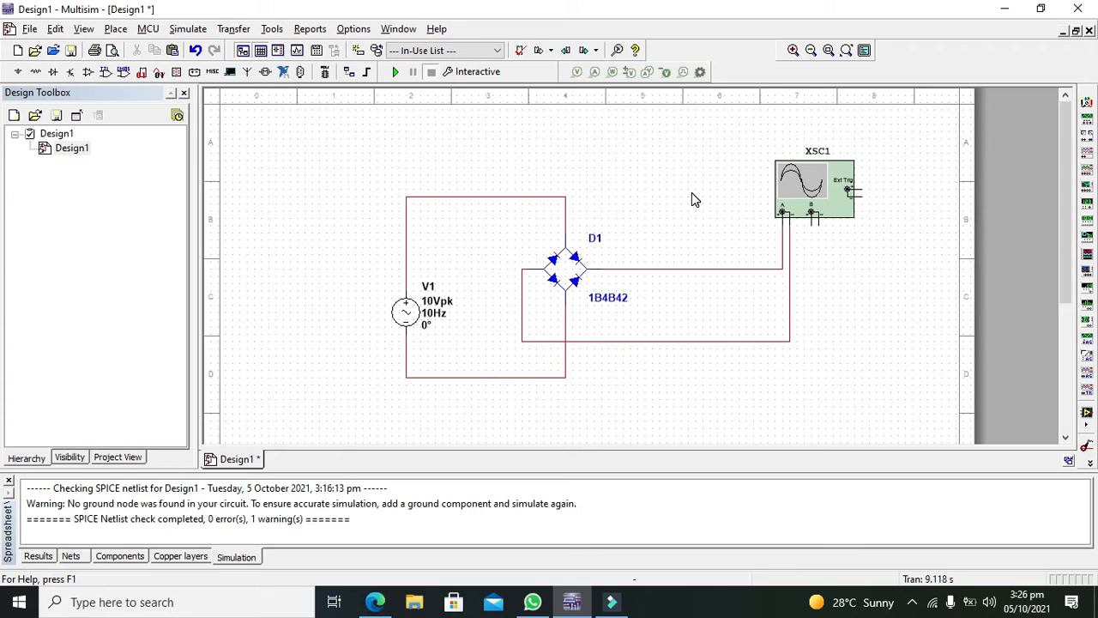
Run the simulation and set oscilloscope XSC1 to Normal trigger mode.
left_click(395, 72)
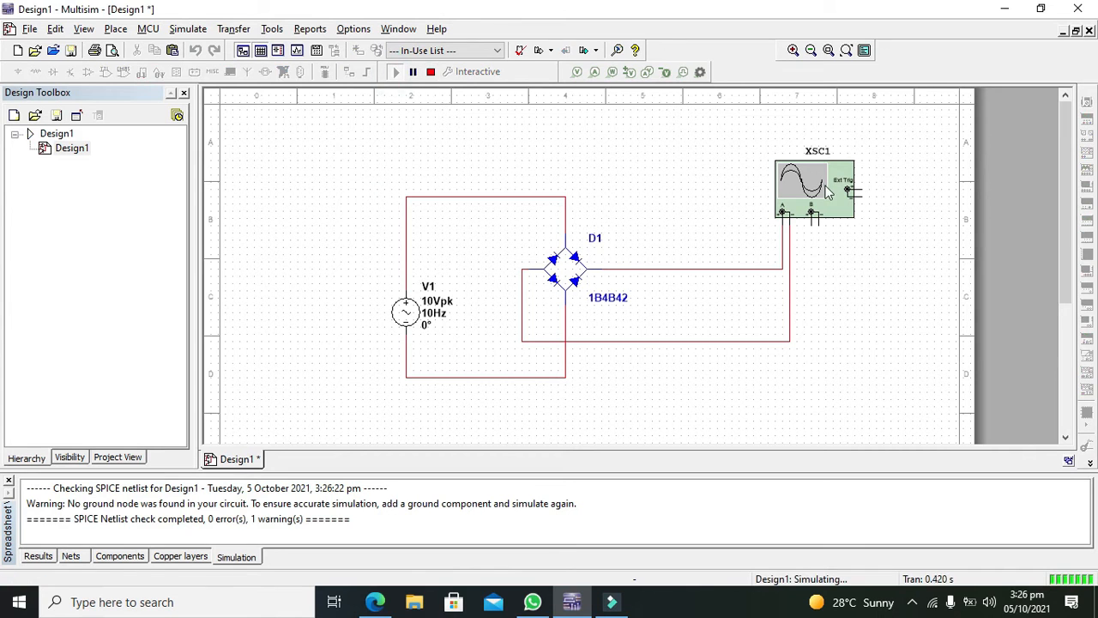
double_click(814, 187)
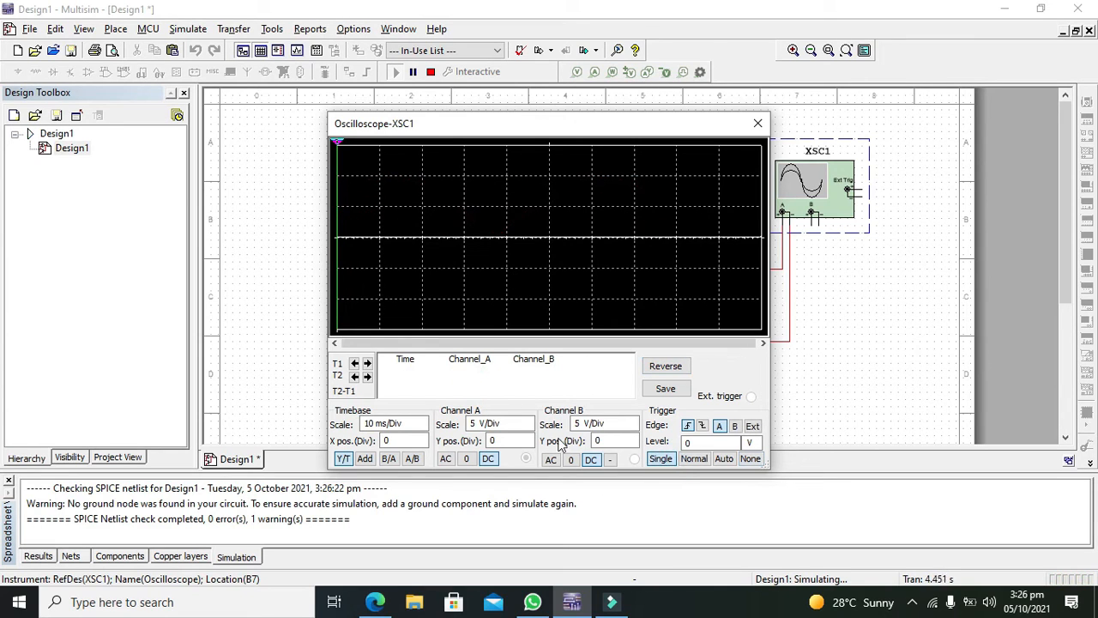
left_click(694, 458)
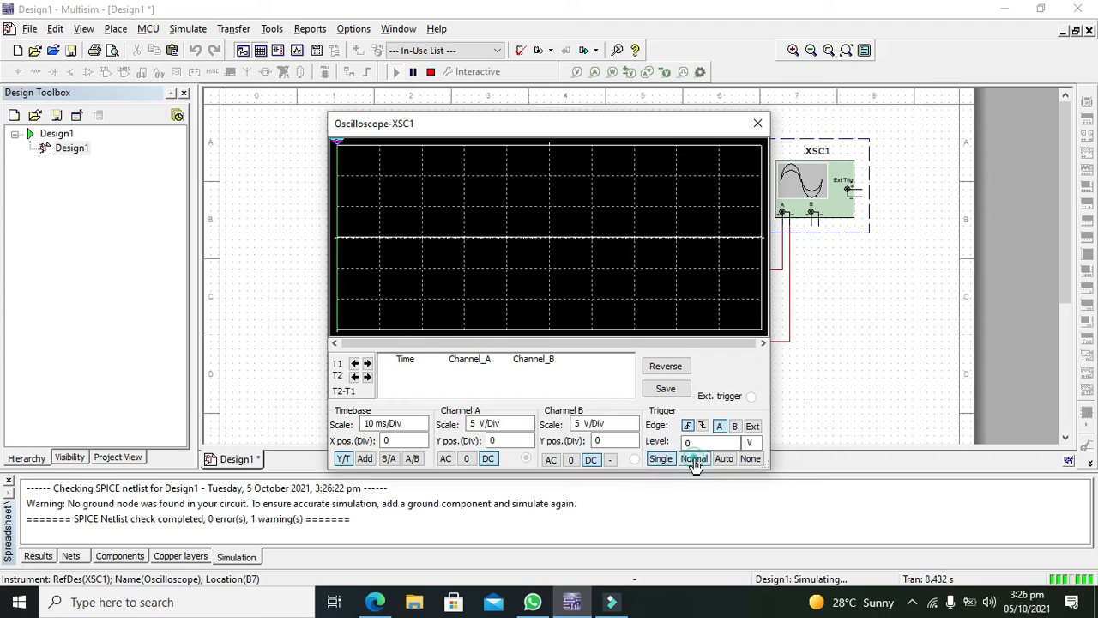
left_click(758, 124)
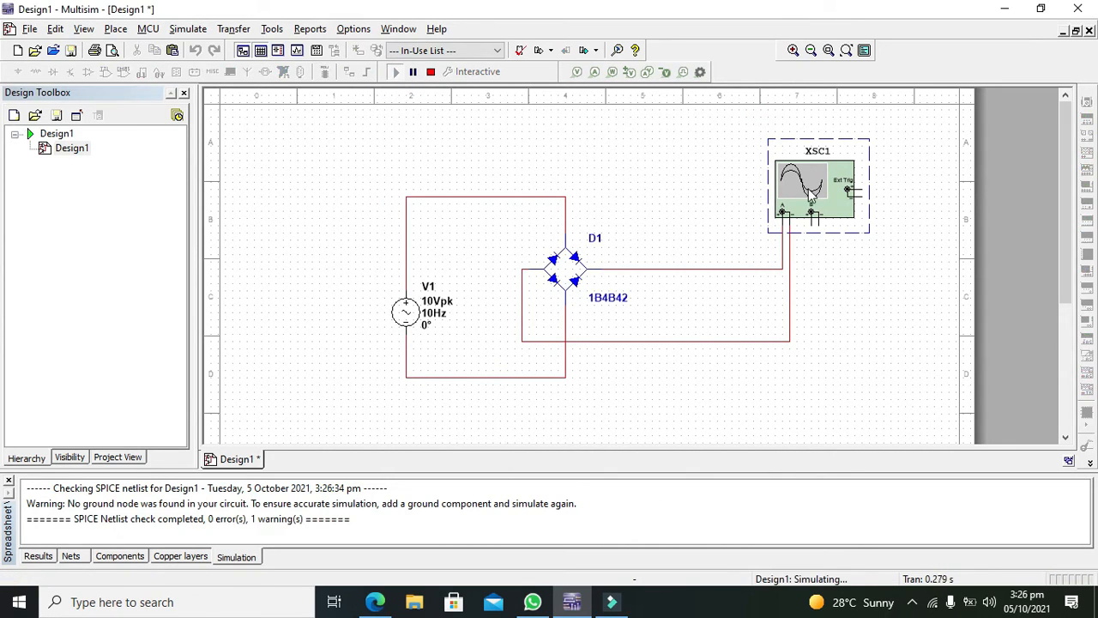
Reopen XSC1 and raise the timebase to 20 ms per division.
double_click(817, 185)
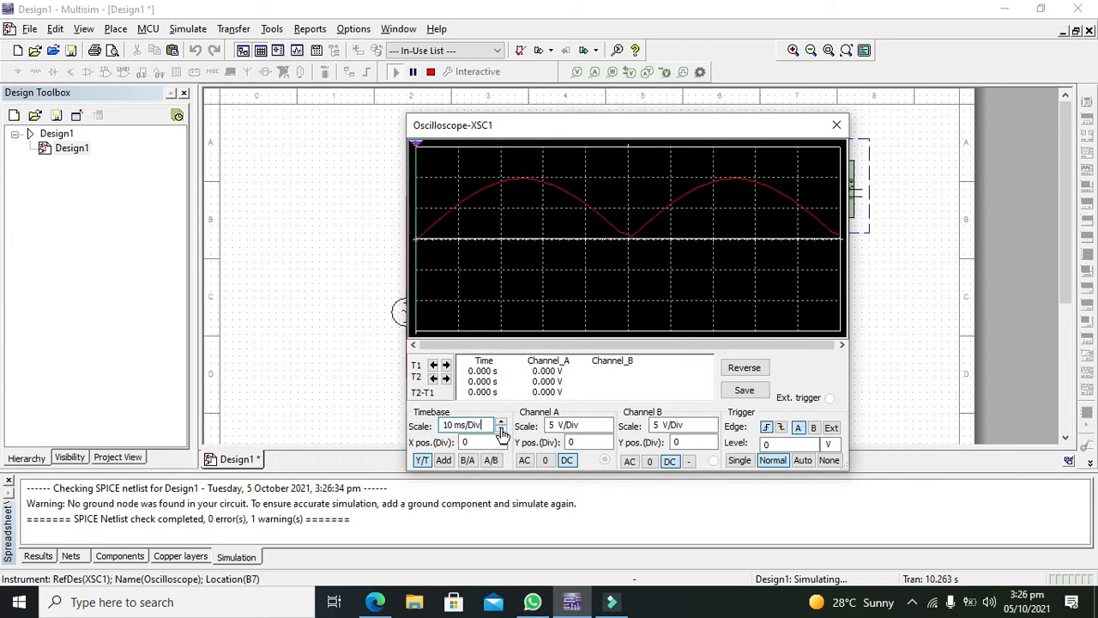
left_click(501, 422)
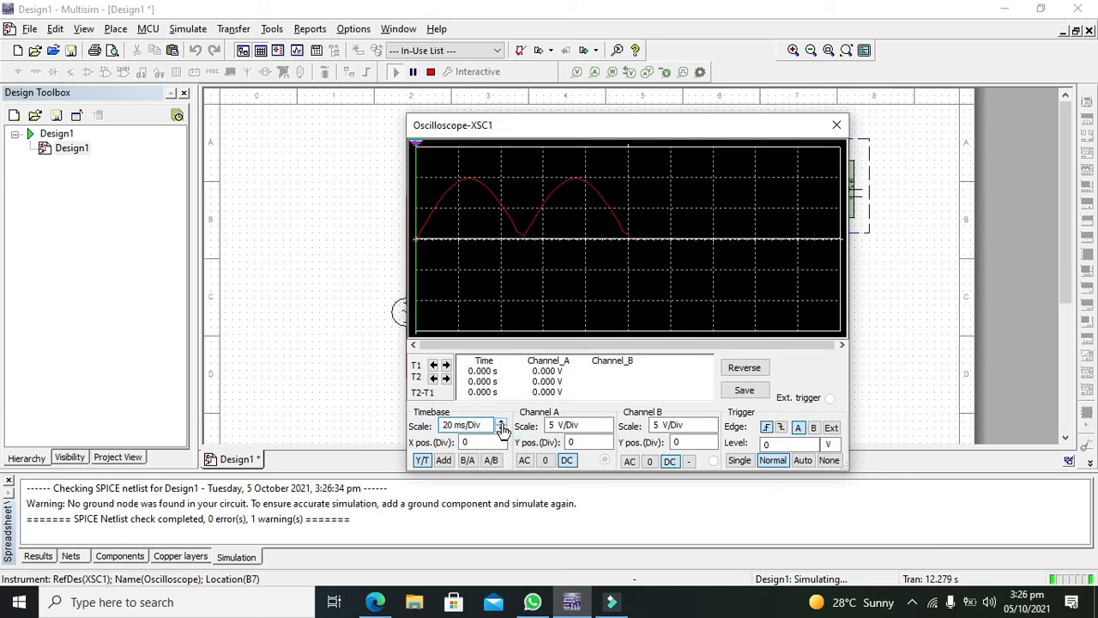
left_click(501, 426)
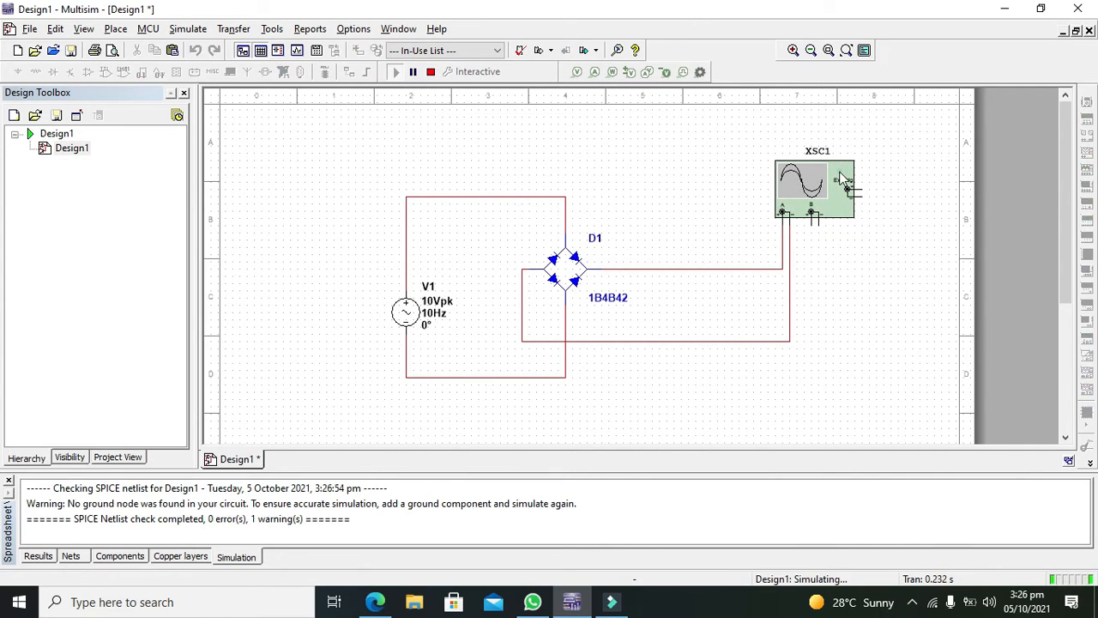
double_click(816, 186)
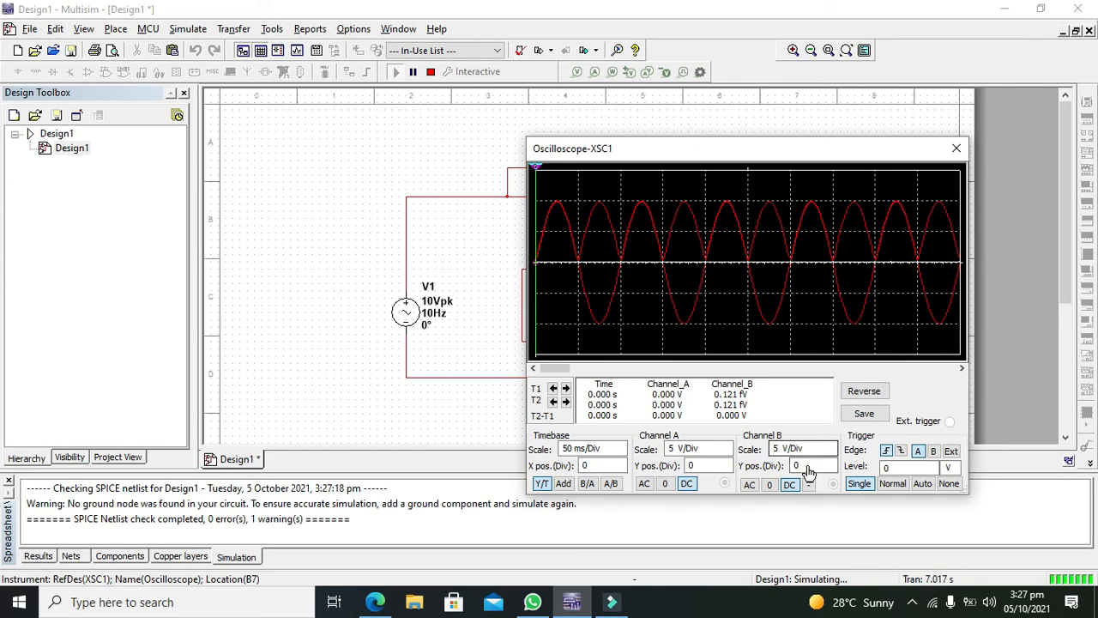
Lower Channel B's Y position by about one division to separate it from Channel A.
left_click(831, 470)
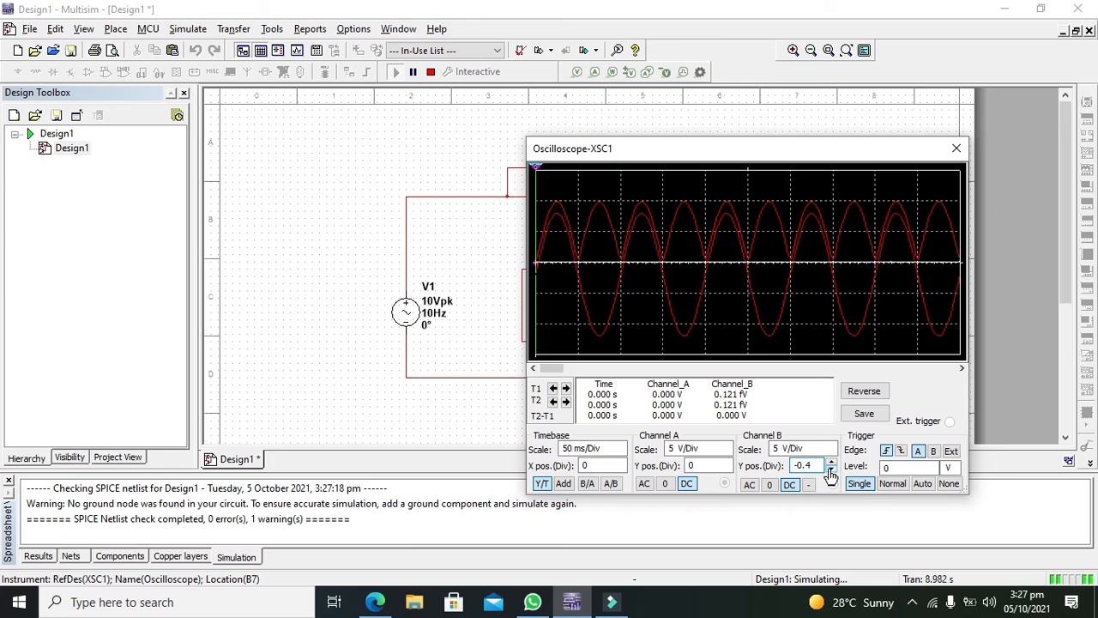
left_click(830, 469)
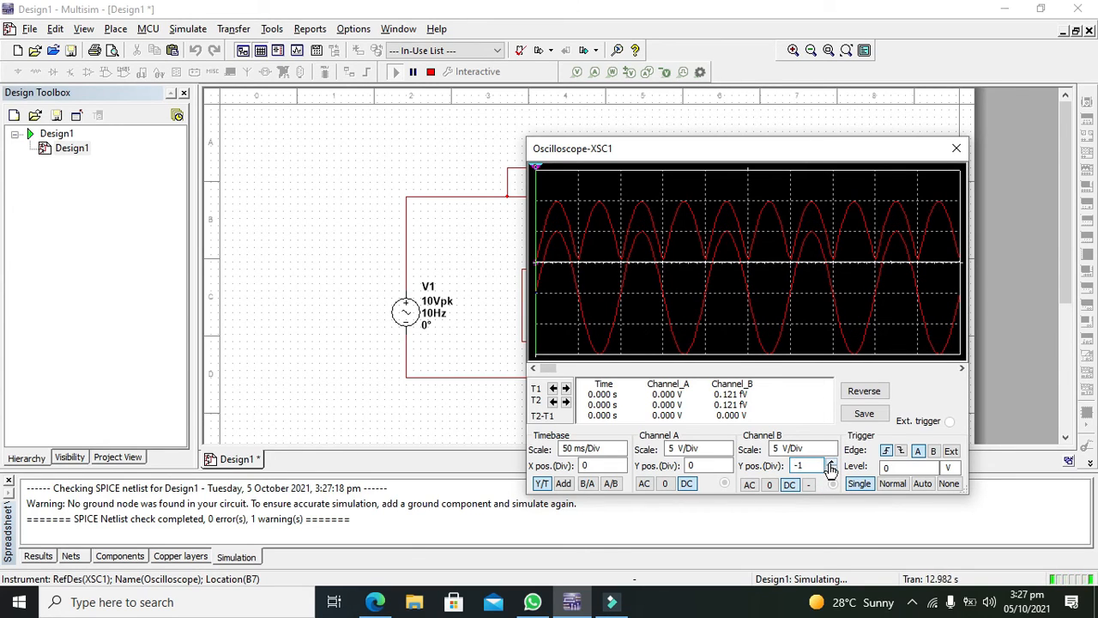
left_click(830, 471)
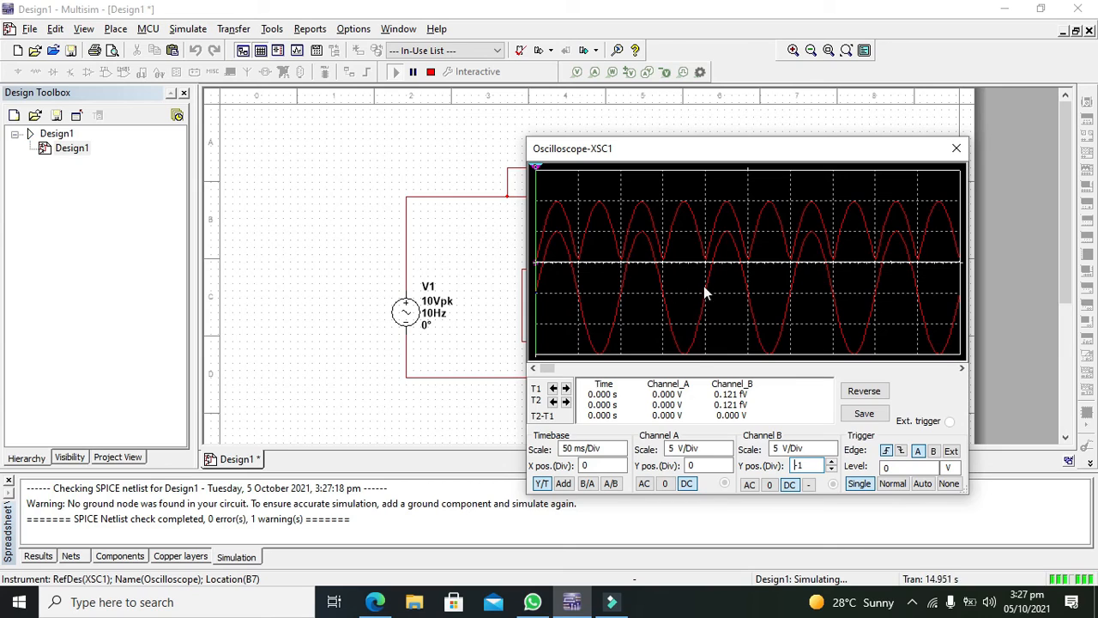
mouse_move(803, 259)
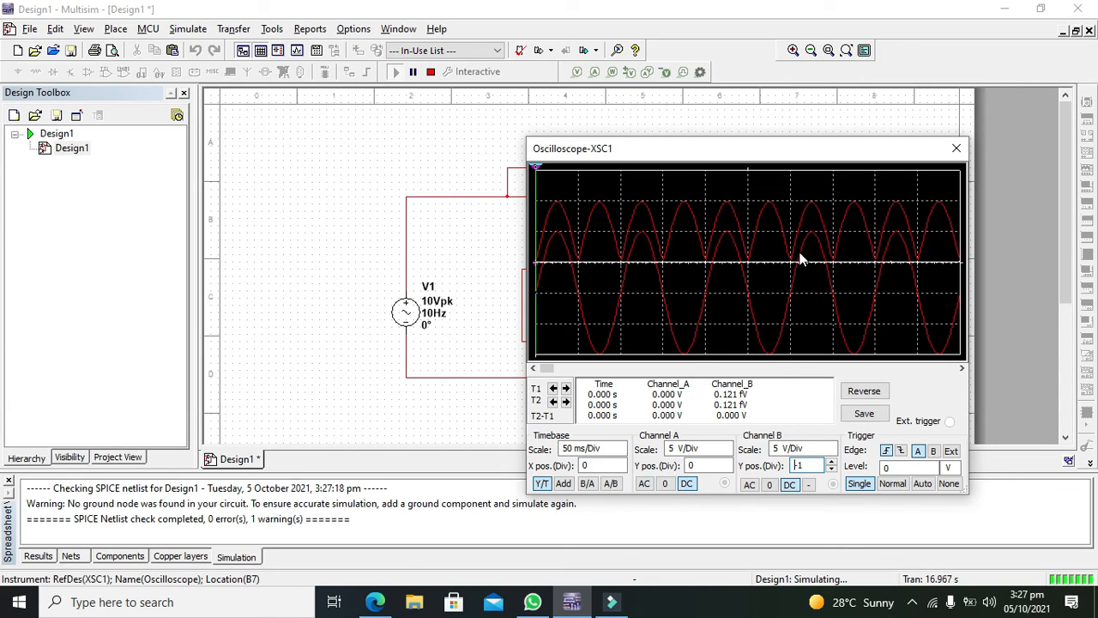
mouse_move(719, 266)
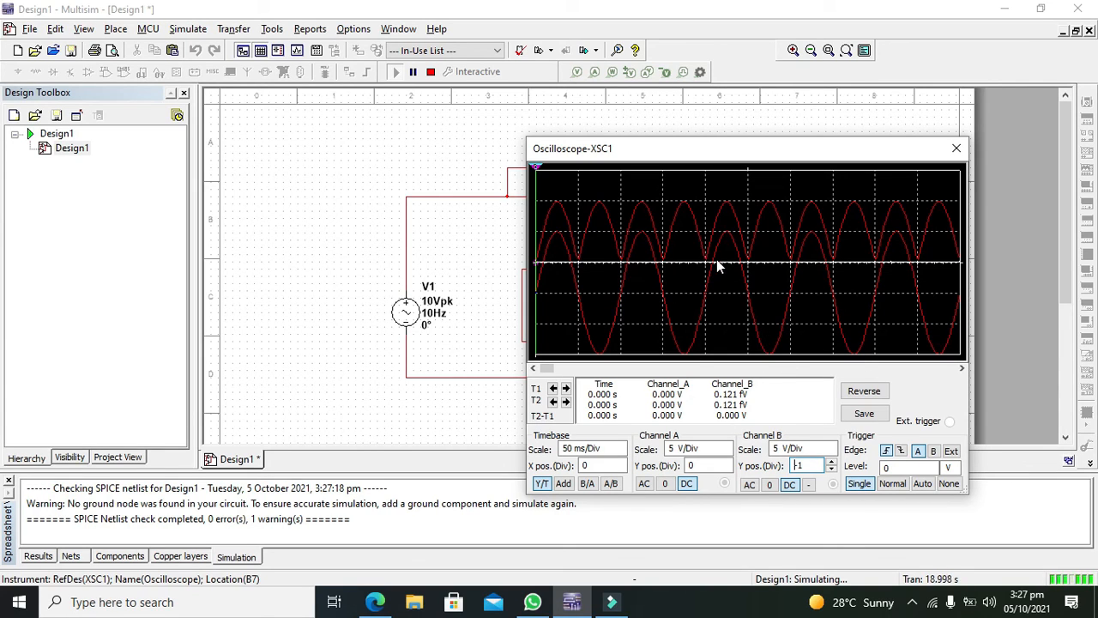
mouse_move(758, 221)
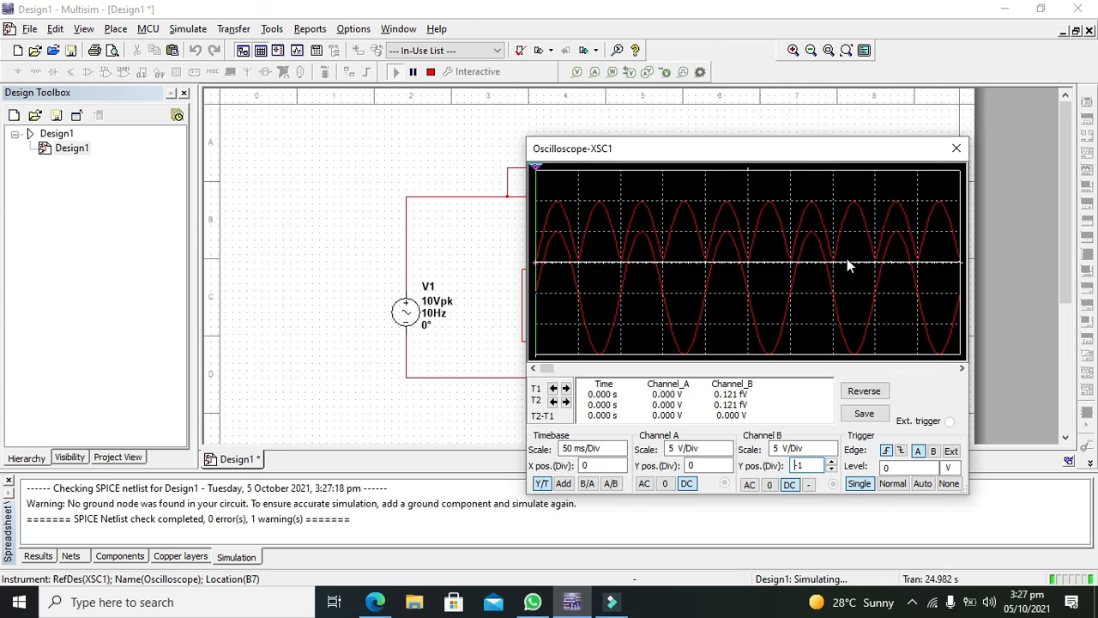
mouse_move(832, 260)
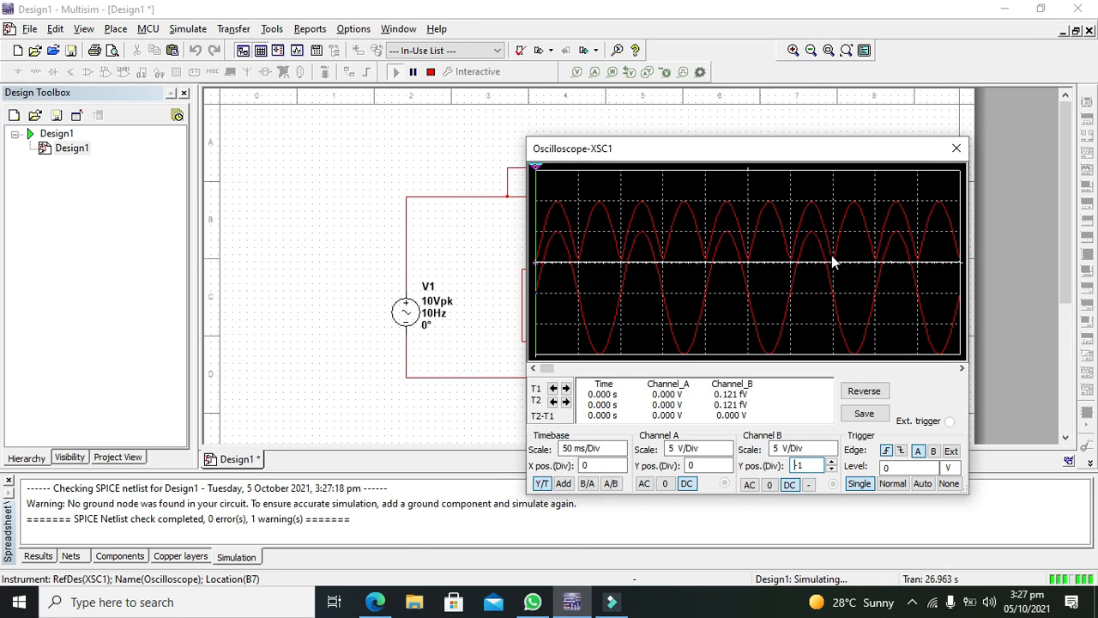
mouse_move(769, 206)
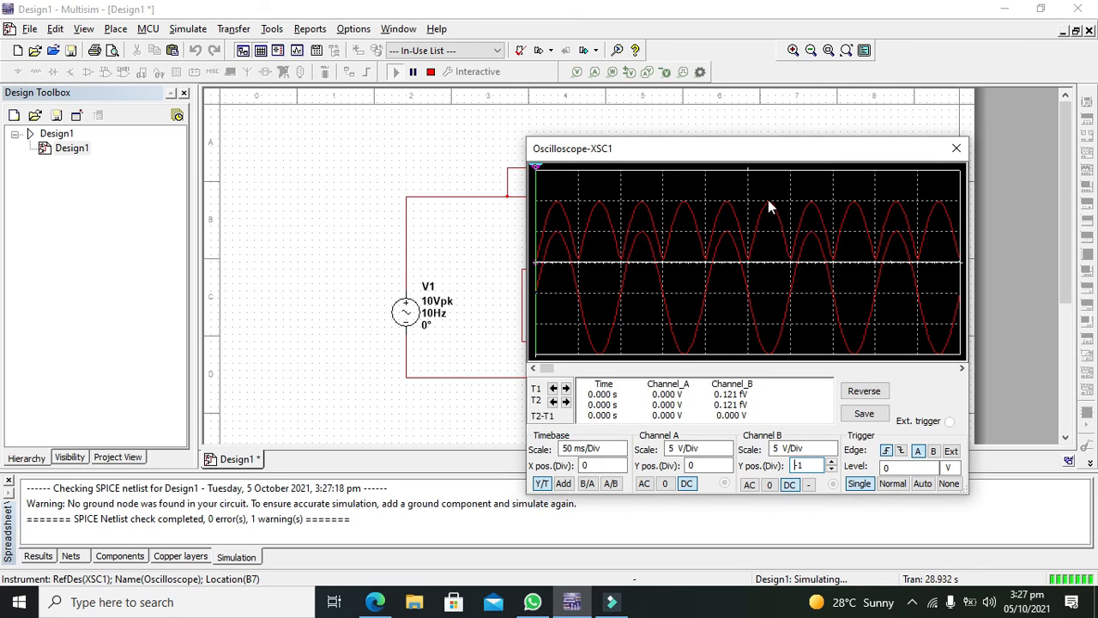
mouse_move(813, 208)
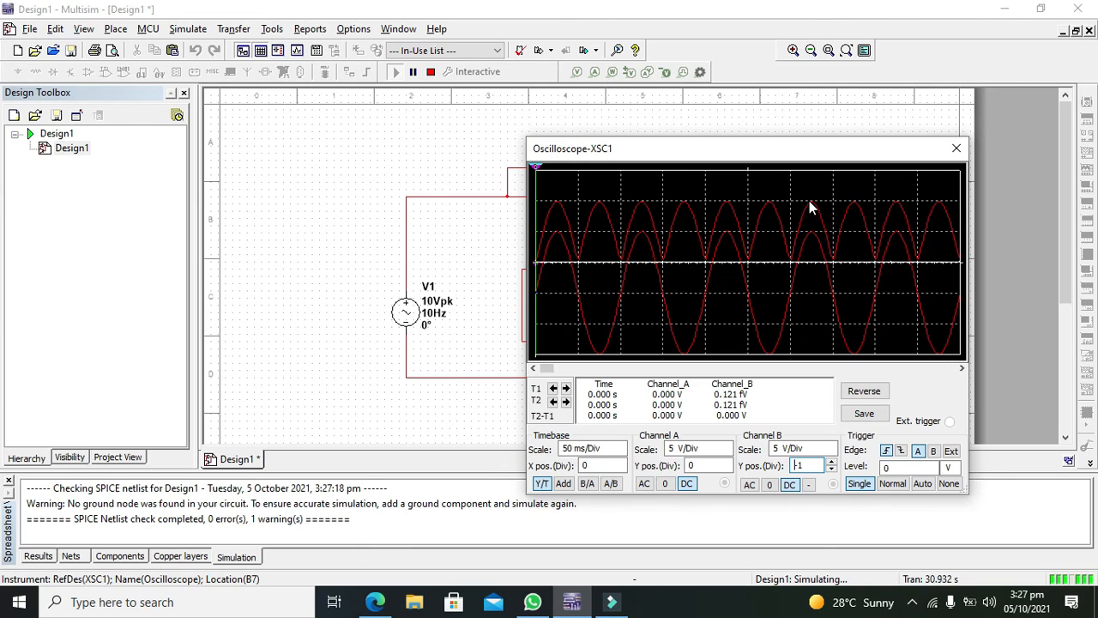
mouse_move(764, 282)
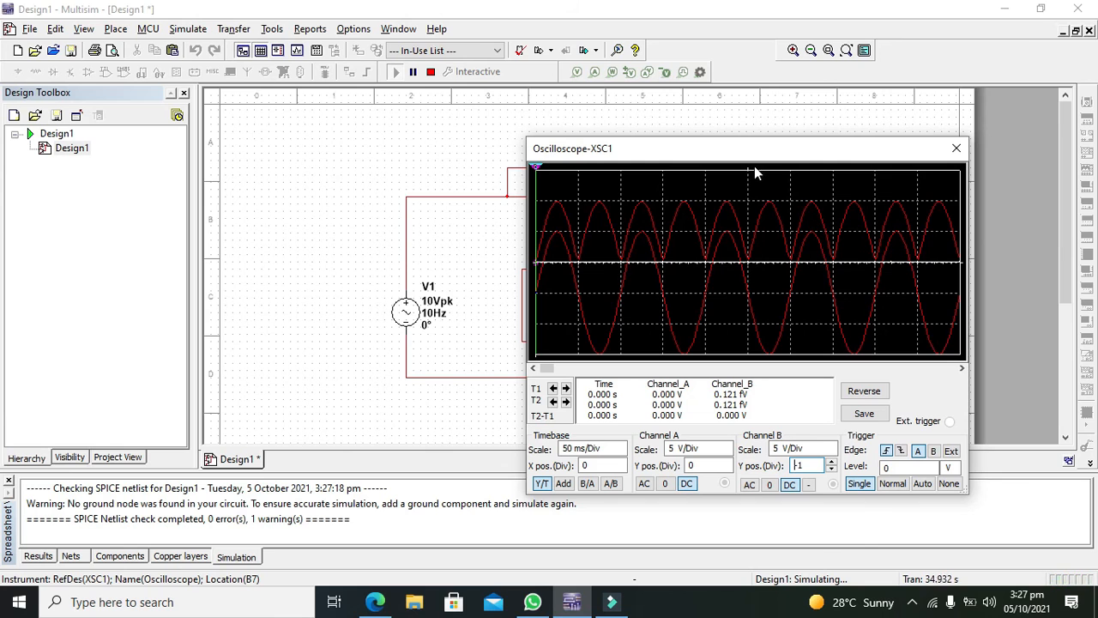
Drag the Oscilloscope-XSC1 window rightward so bridge D1 shows beside the waveforms.
left_click_drag(755, 148, 735, 129)
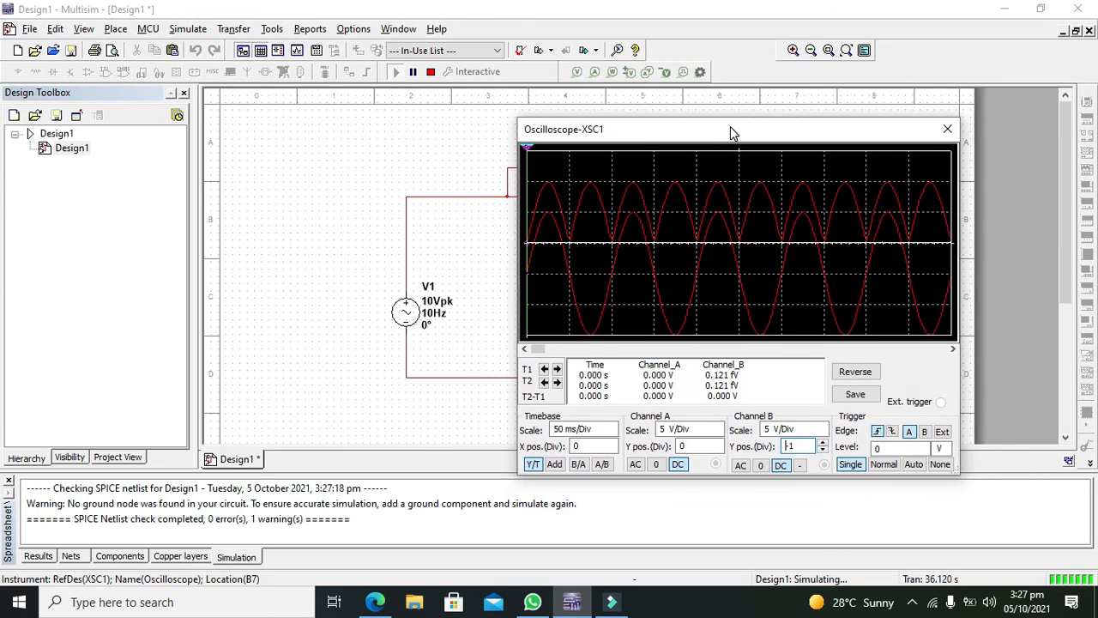
left_click_drag(734, 128, 797, 113)
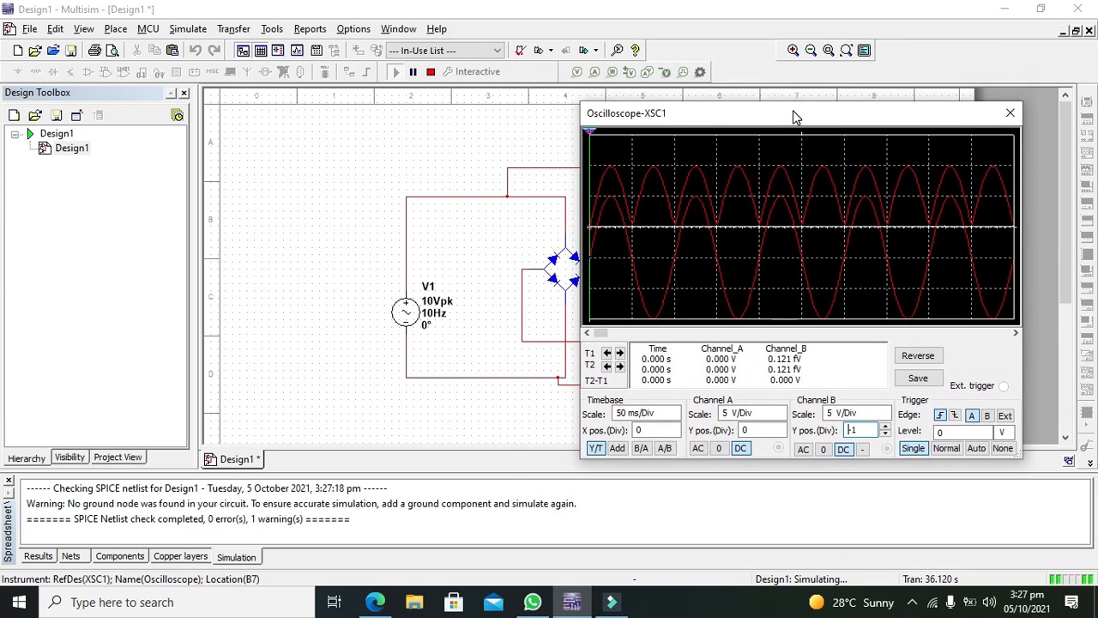
left_click_drag(792, 117, 793, 124)
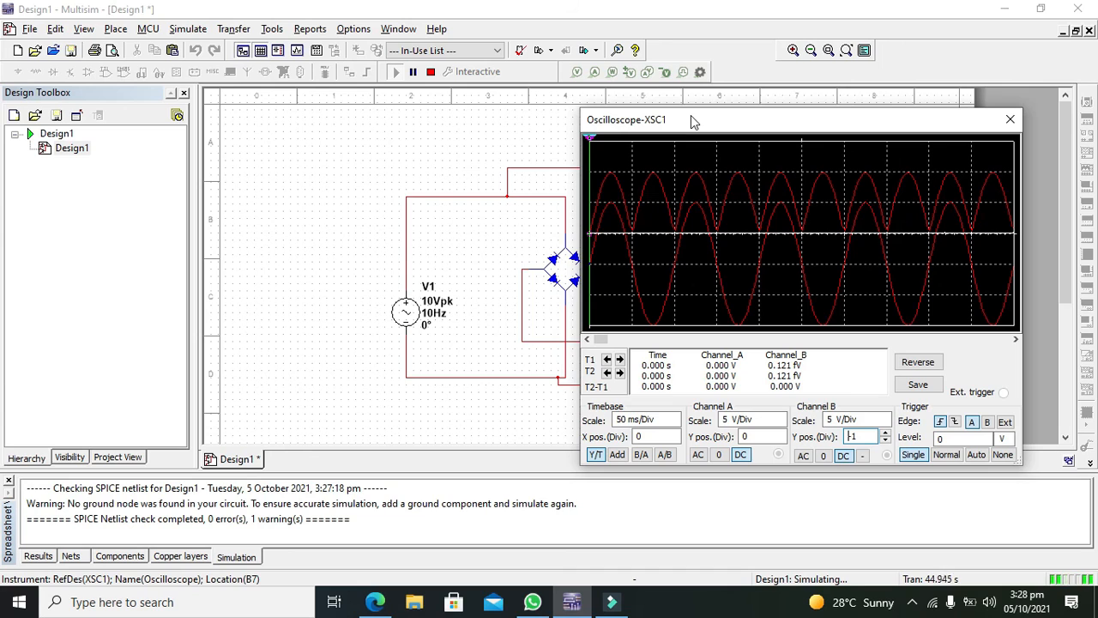
mouse_move(484, 93)
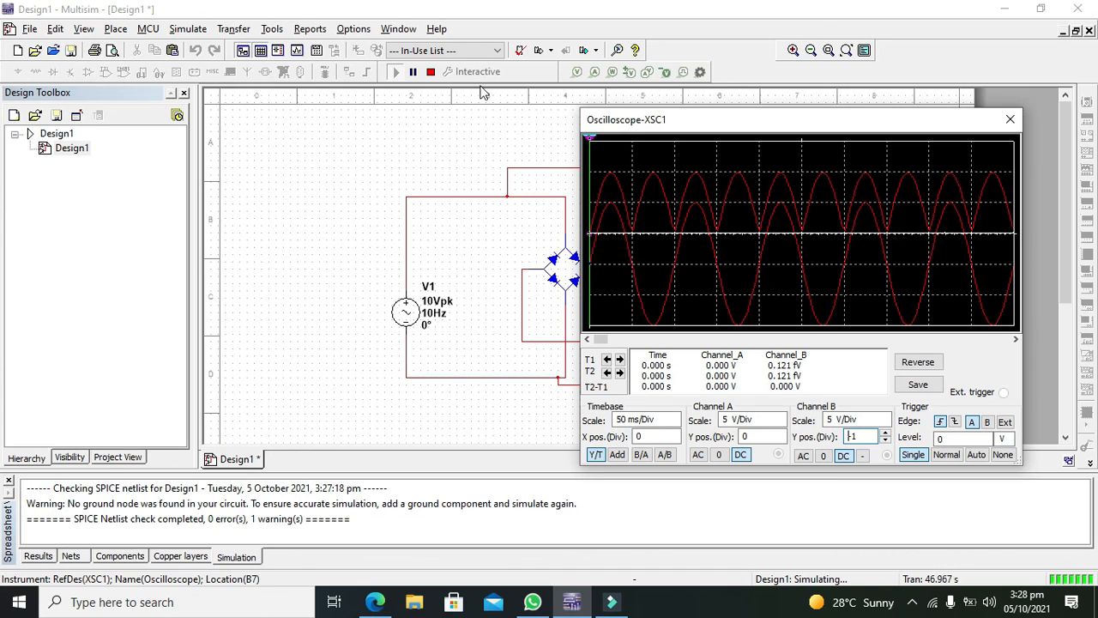